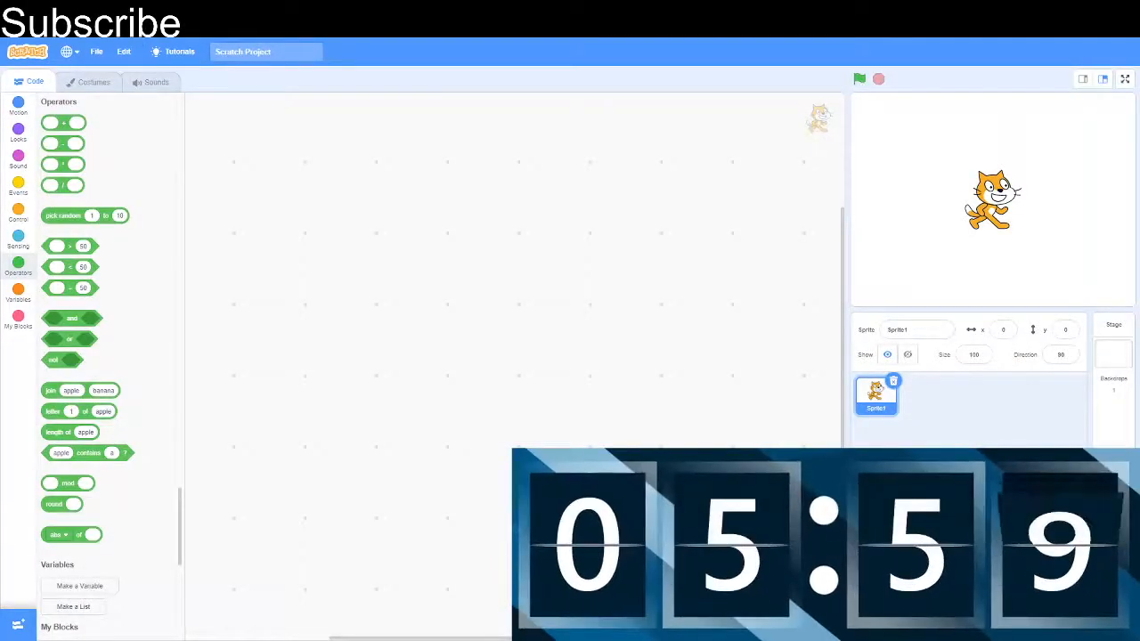
Try a pick random block on the canvas, editing its range toward 3 to 20.
drag(62, 121, 402, 231)
text(2)
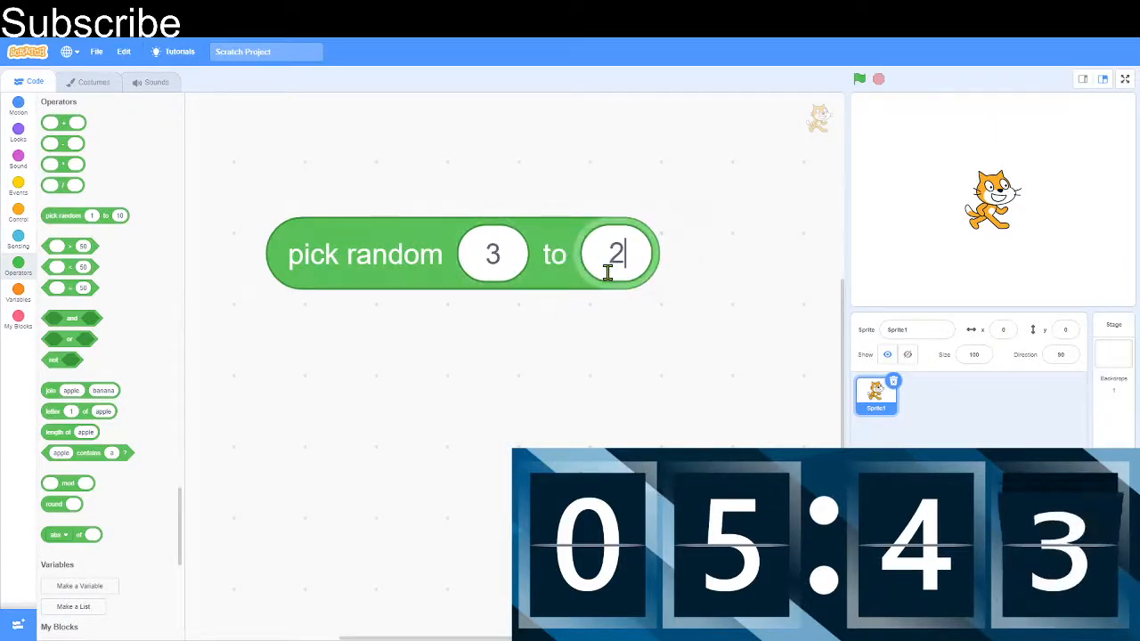
text(0)
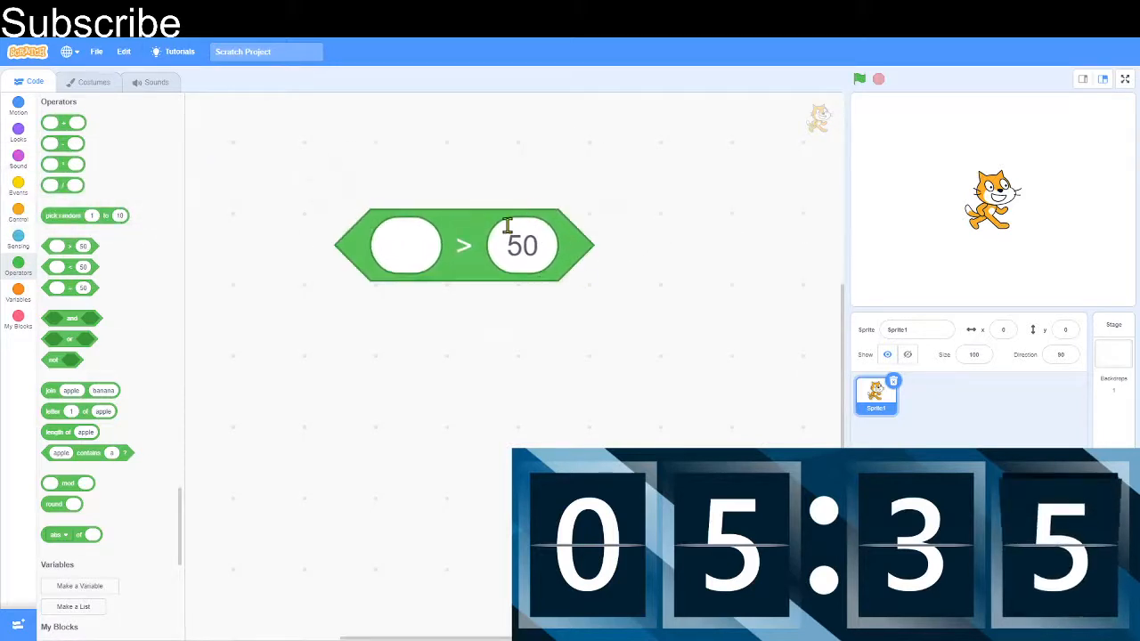
mouse_move(424, 239)
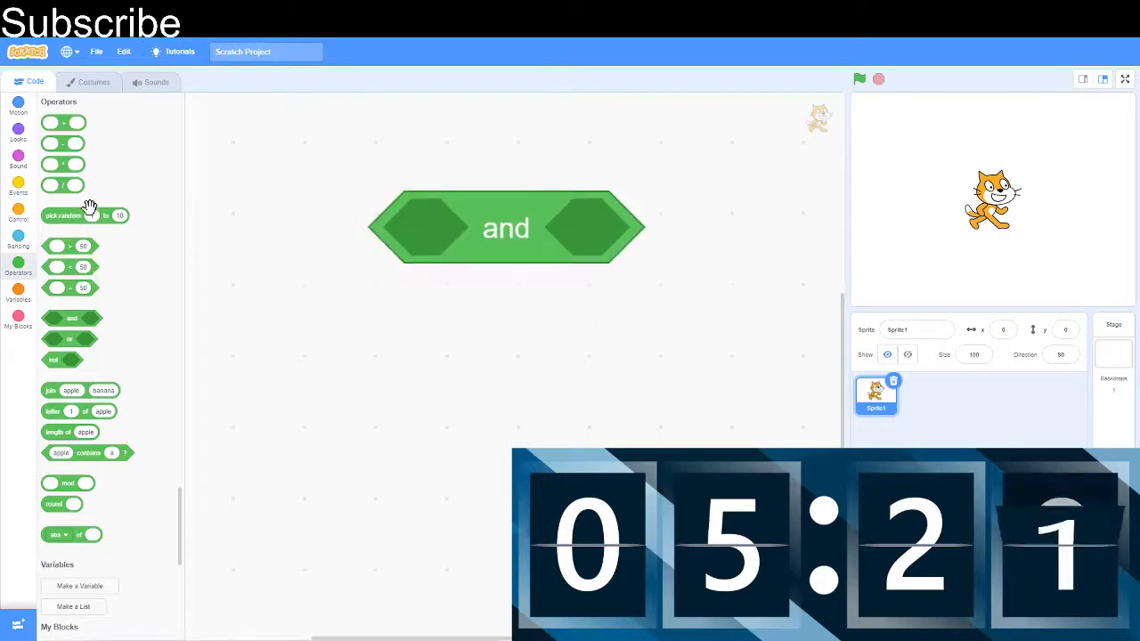
Try the or block then remove it, and bring a join apple banana block onto the canvas.
click(17, 217)
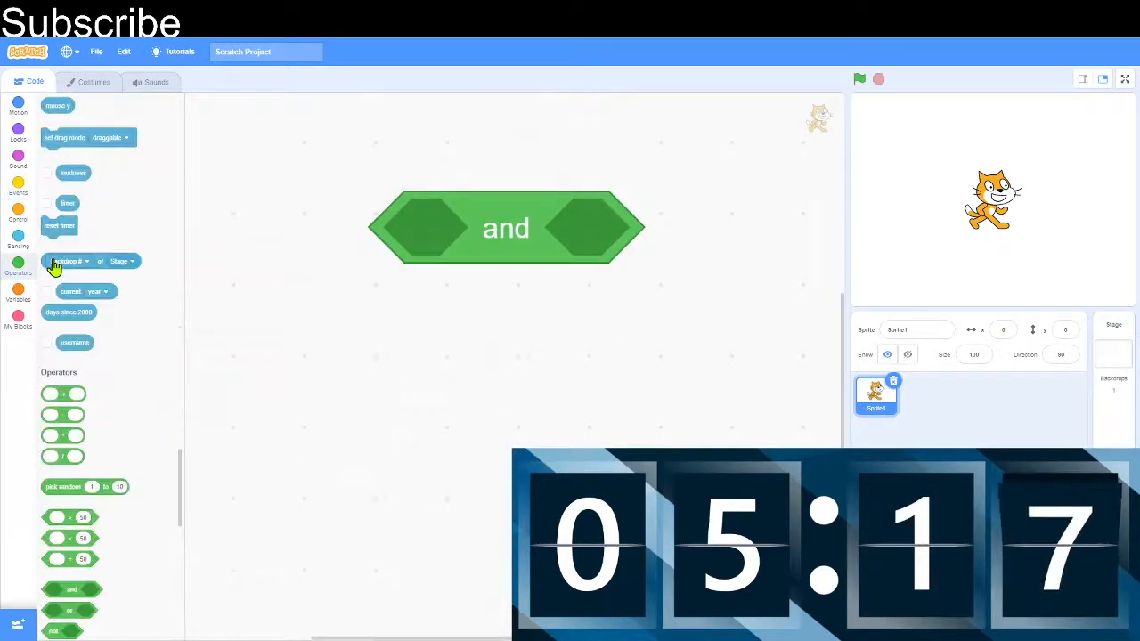
scroll(down, 3)
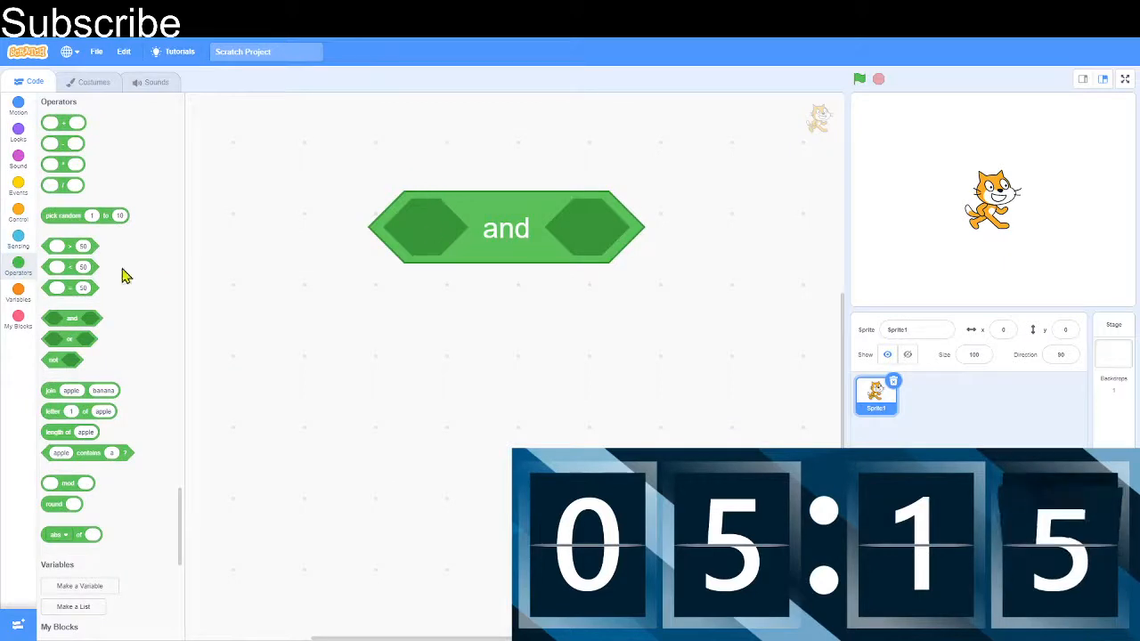
drag(505, 228, 347, 399)
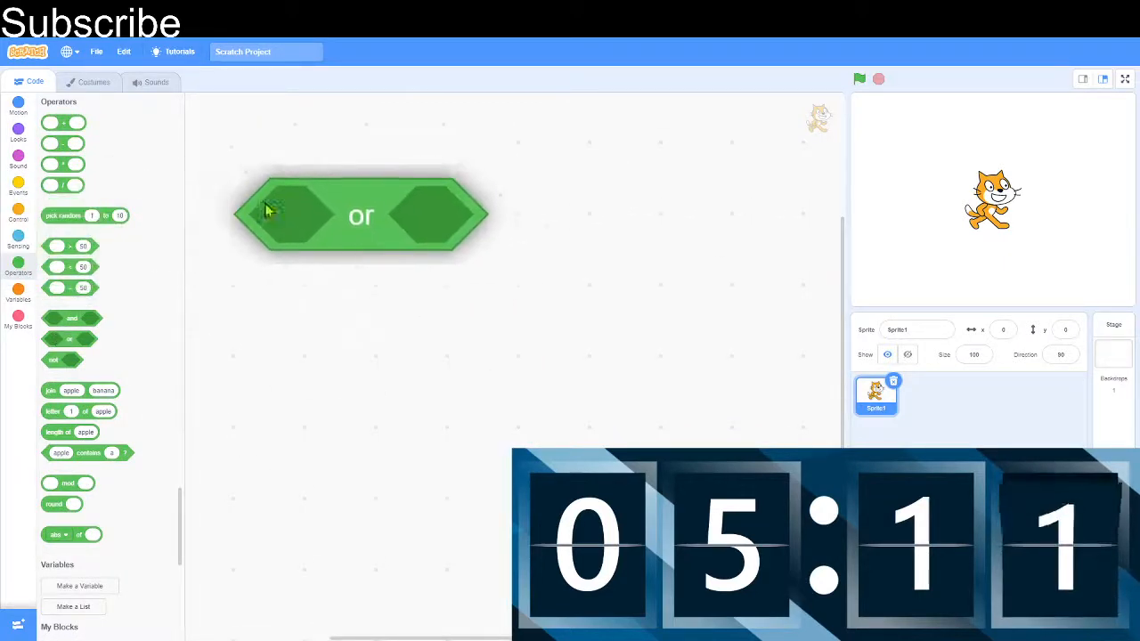
drag(360, 217, 396, 239)
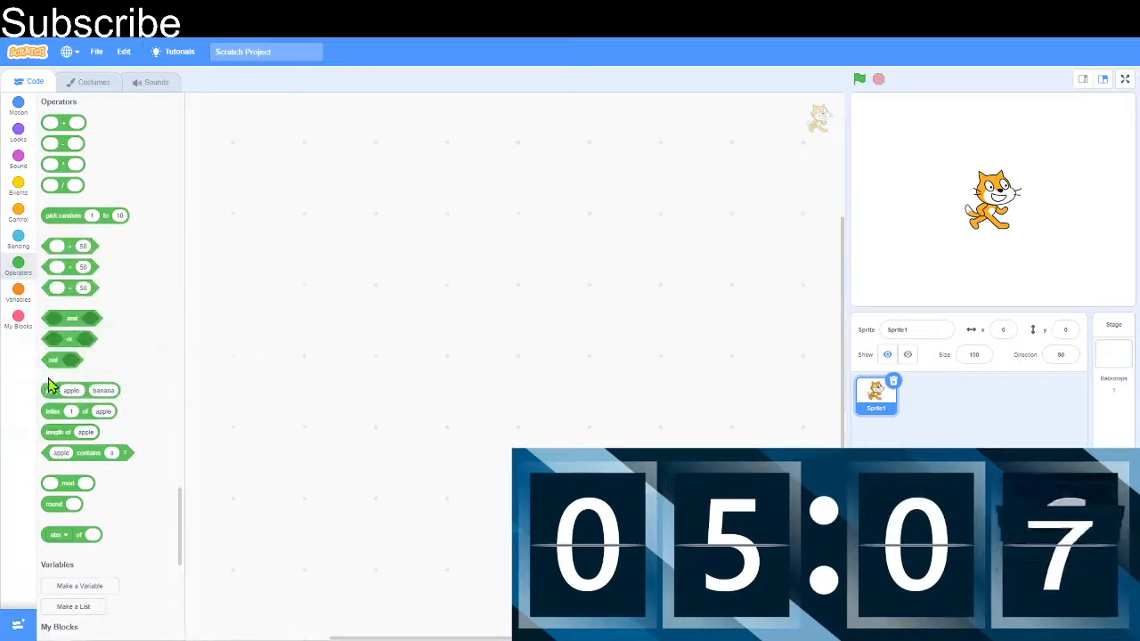
drag(62, 360, 417, 224)
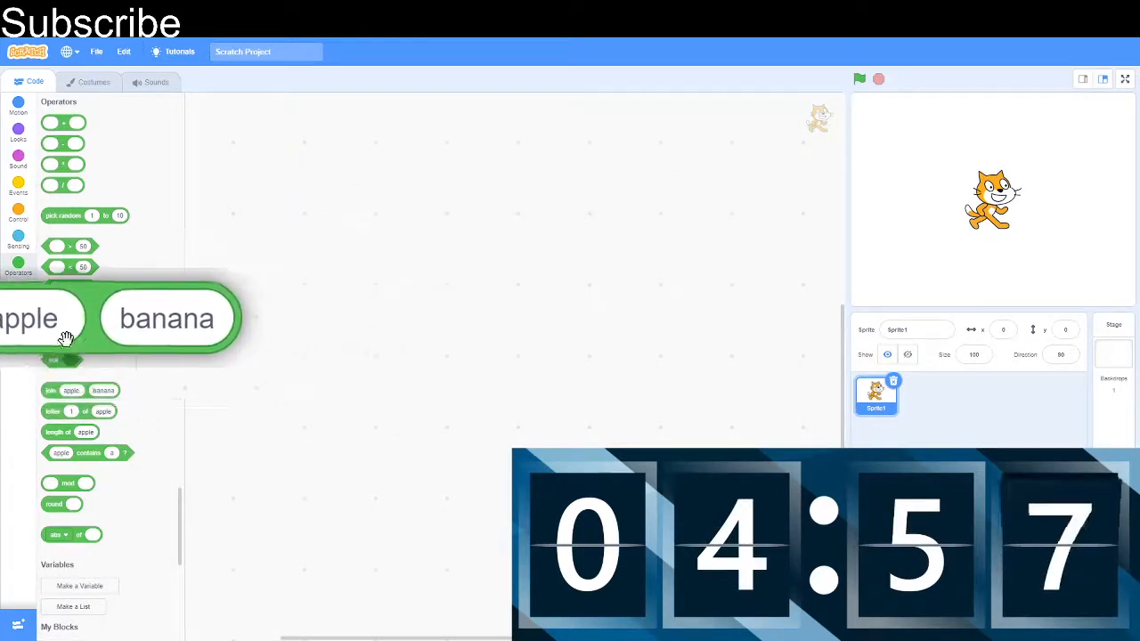
Clear the join block, try letter 2 of apple, then see what length of apple reports.
drag(78, 409, 548, 228)
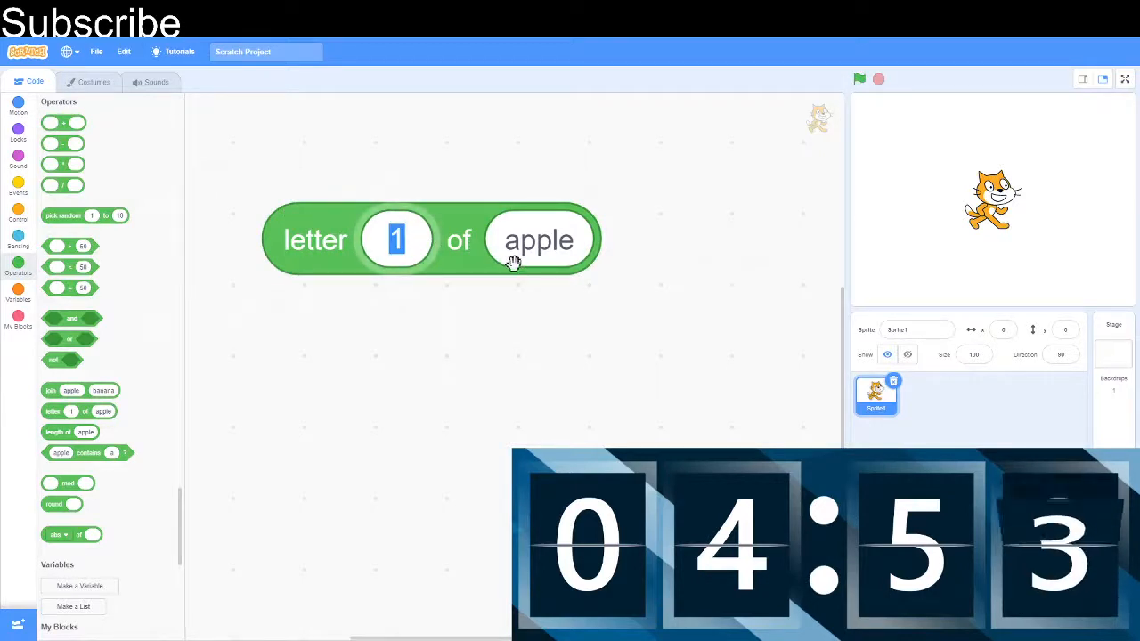
click(395, 239)
text(2)
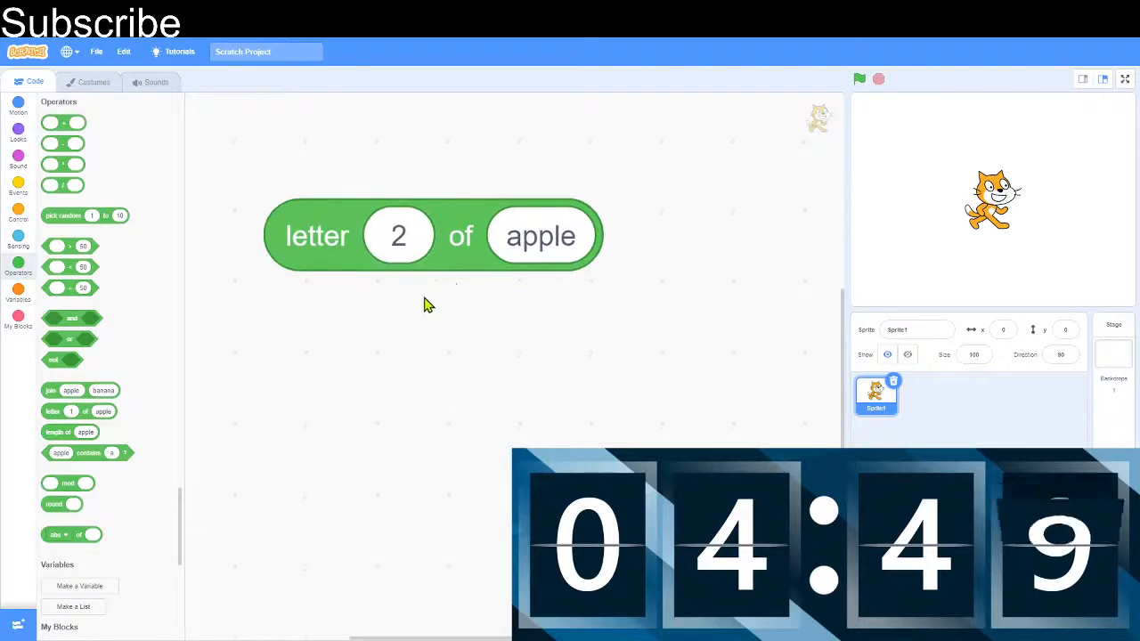
click(433, 235)
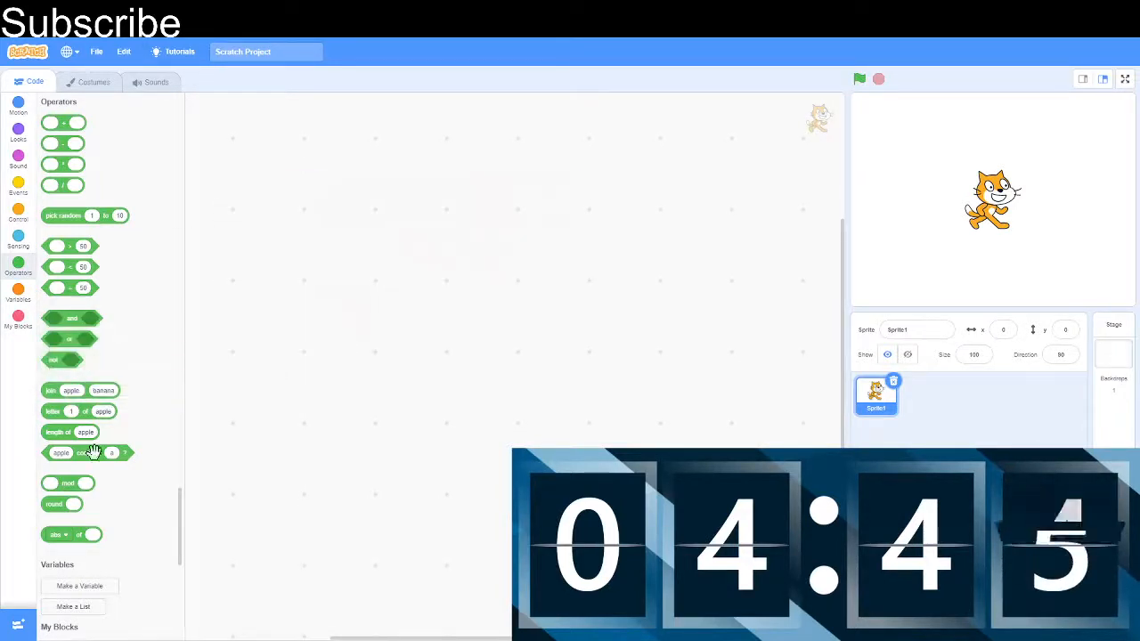
drag(70, 433, 413, 233)
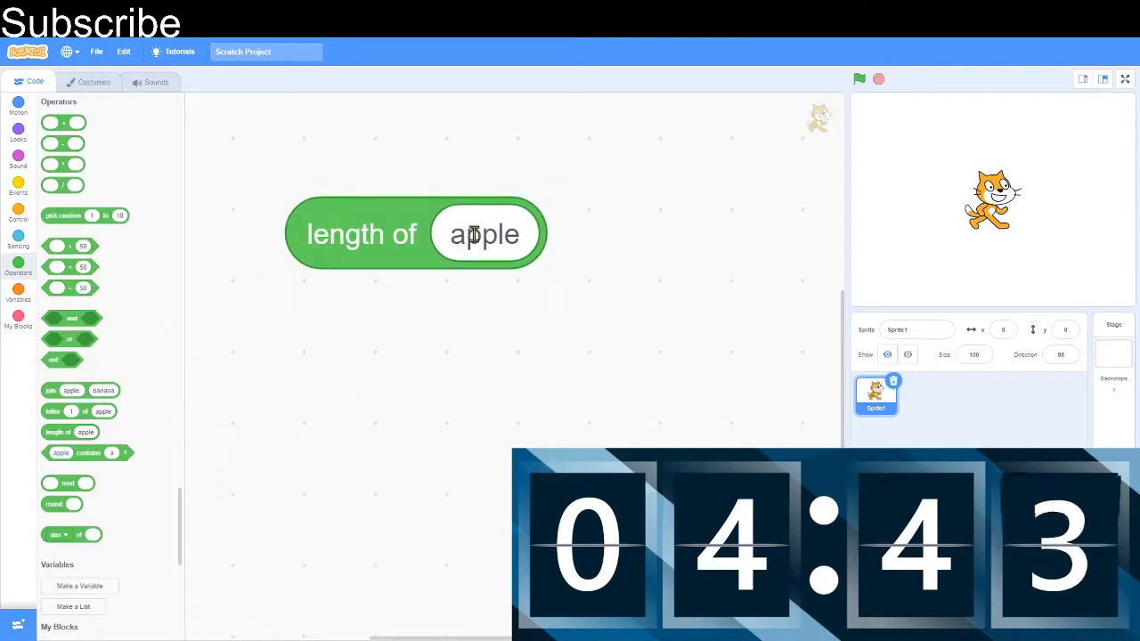
click(415, 233)
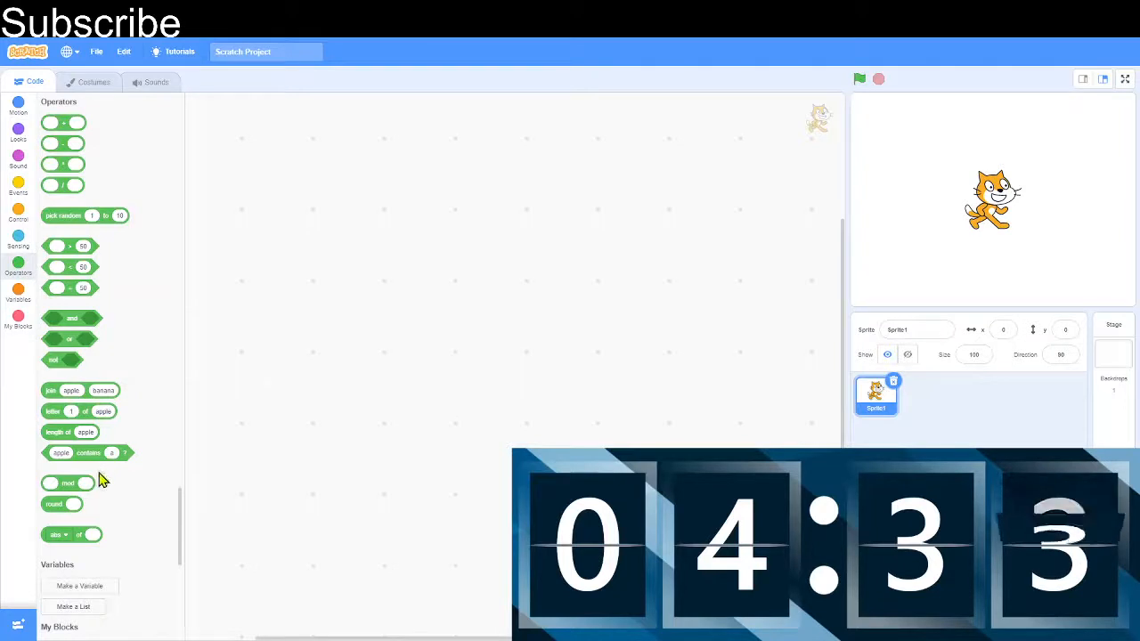
Evaluate 65 mod 6 with a mod block, getting 5, then discard the block.
drag(68, 483, 436, 224)
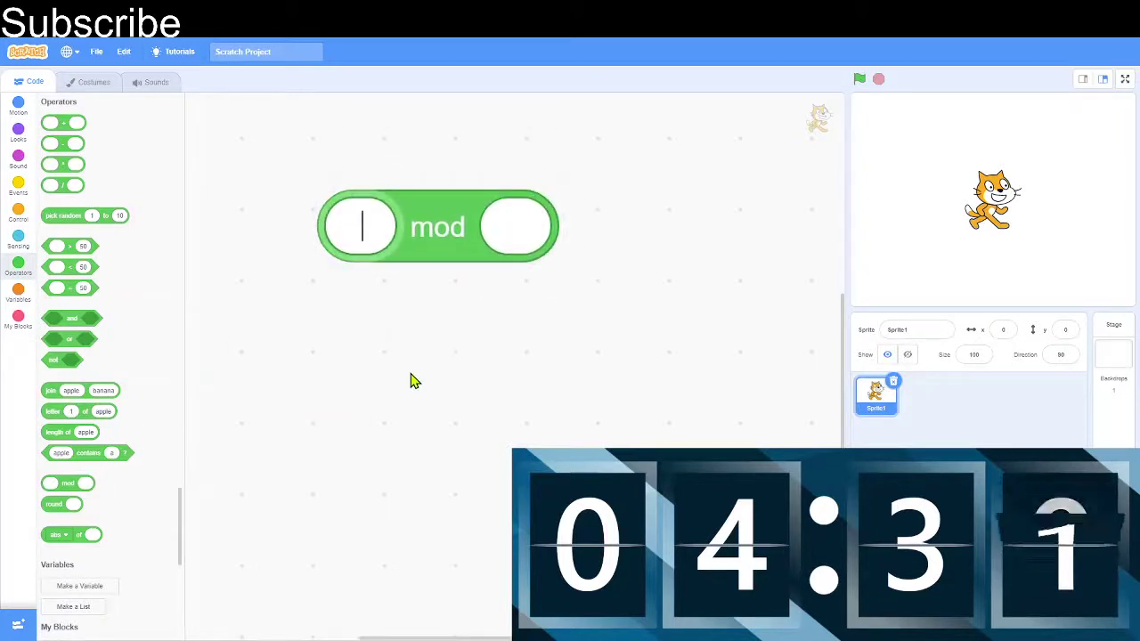
text(65)
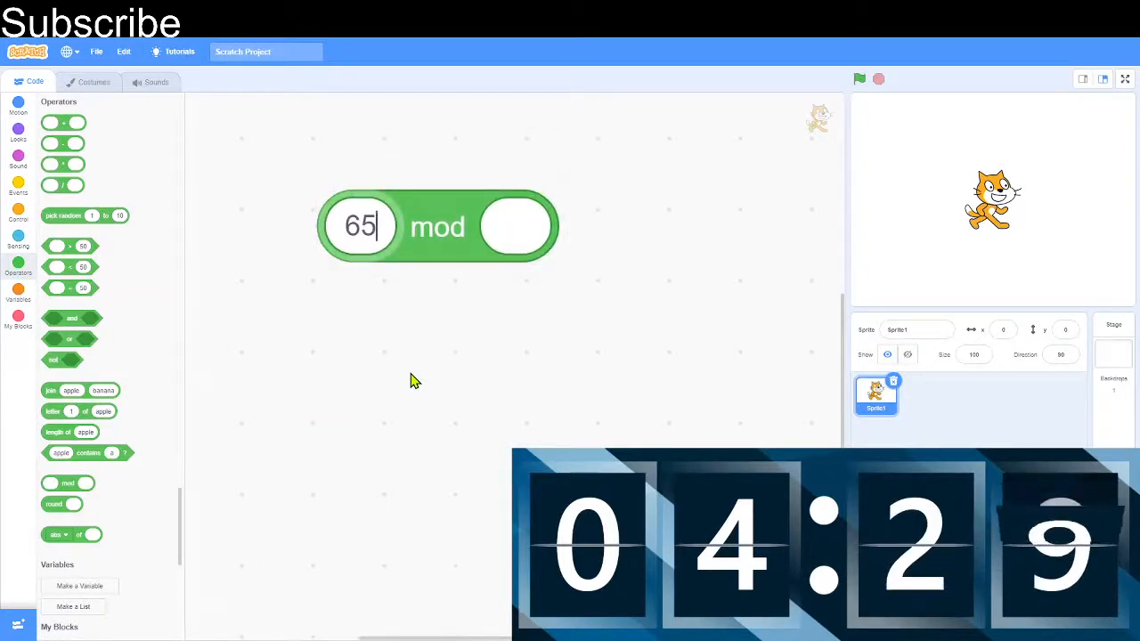
click(513, 227)
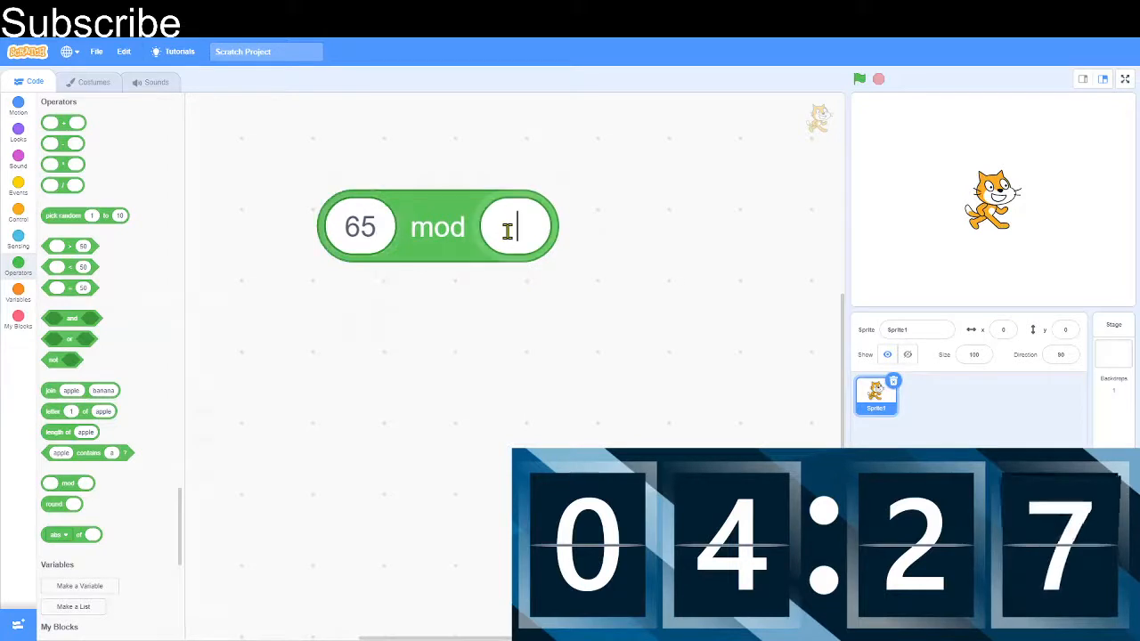
text(6)
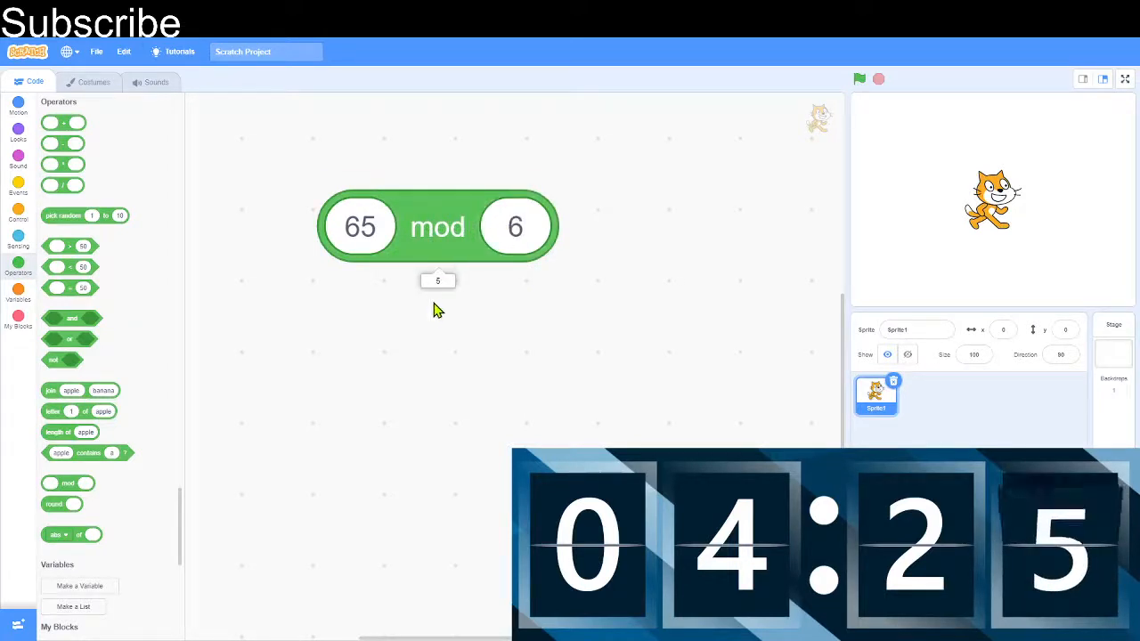
drag(437, 226, 160, 372)
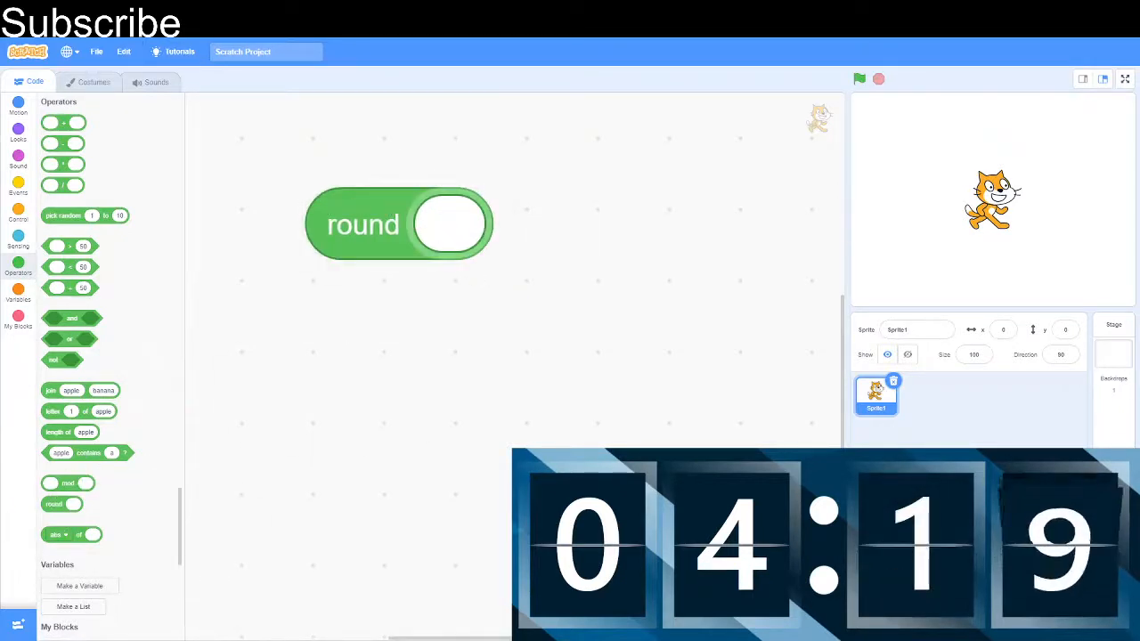
Round 8.2 with the round block, then start creating a new variable.
text(8.)
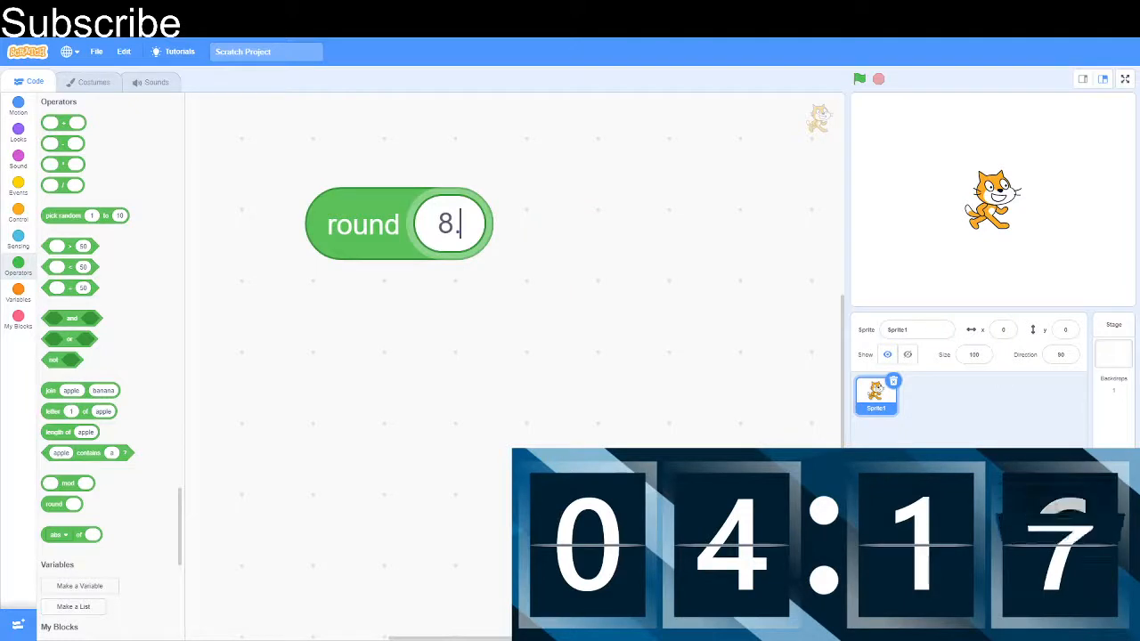
text(2)
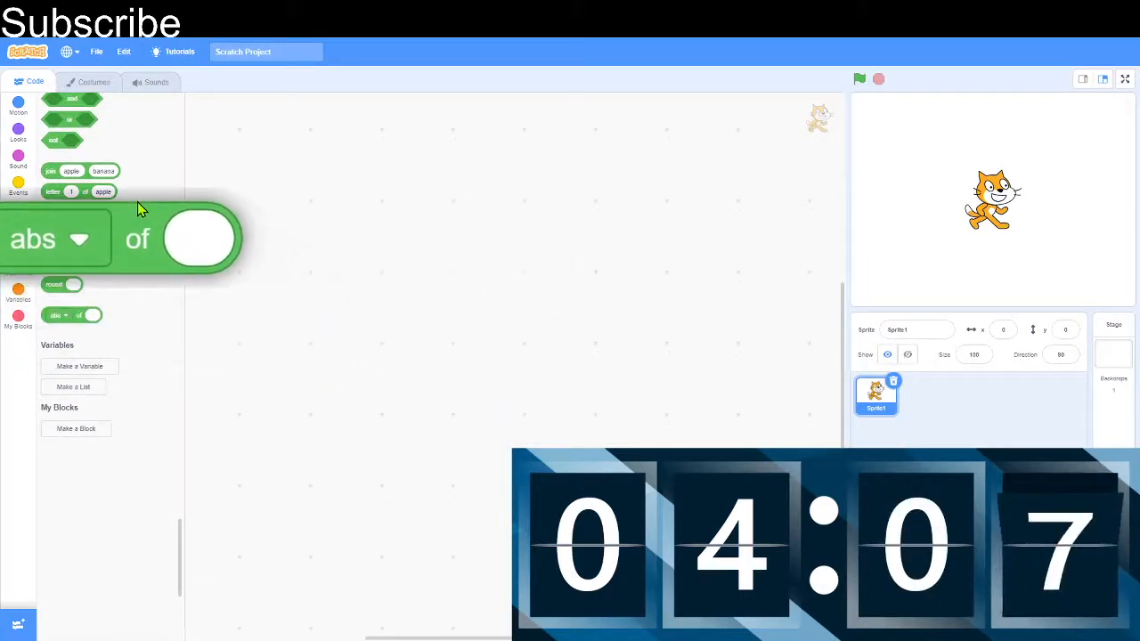
click(80, 367)
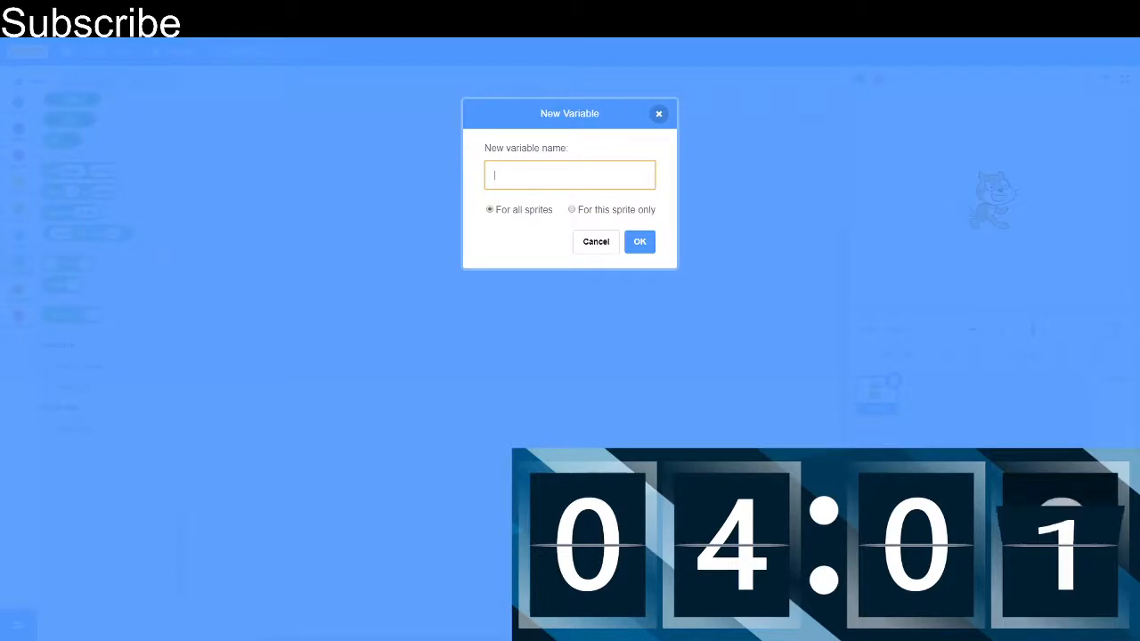
Name the new variable test and confirm it for all sprites.
text(test)
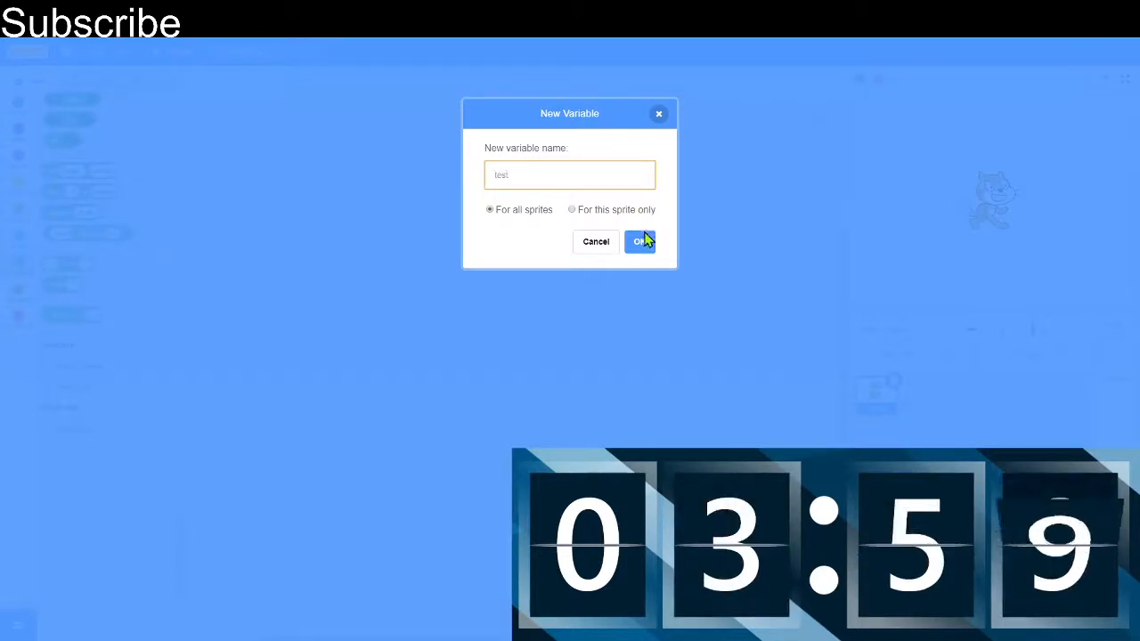
click(640, 242)
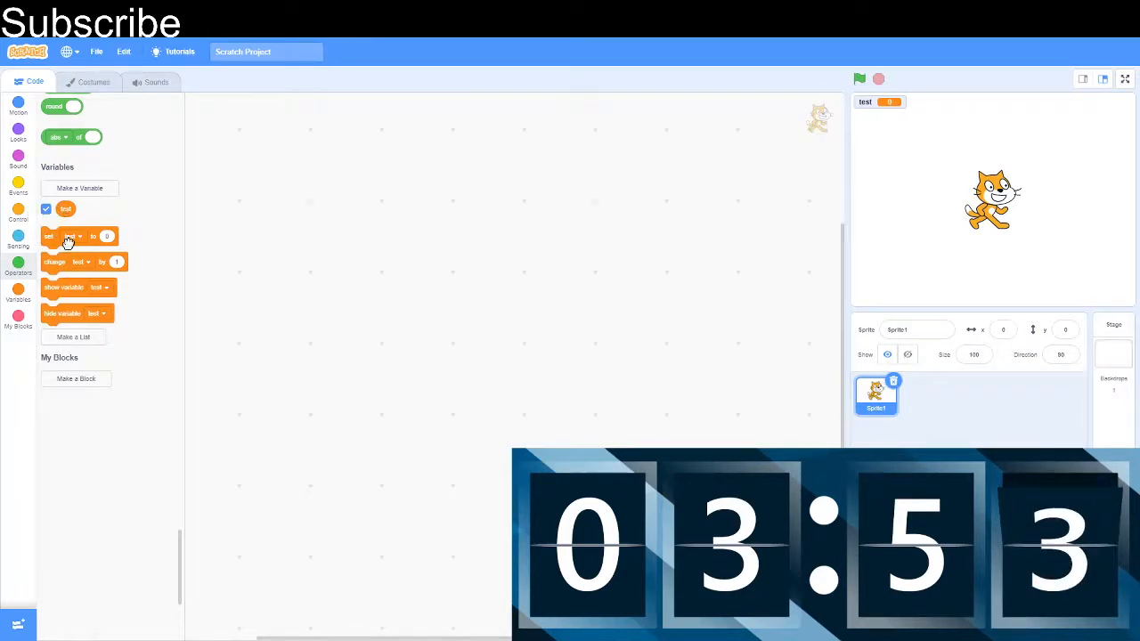
Build set test to test + 1 using the set block and an addition with the test reporter.
drag(50, 235, 437, 222)
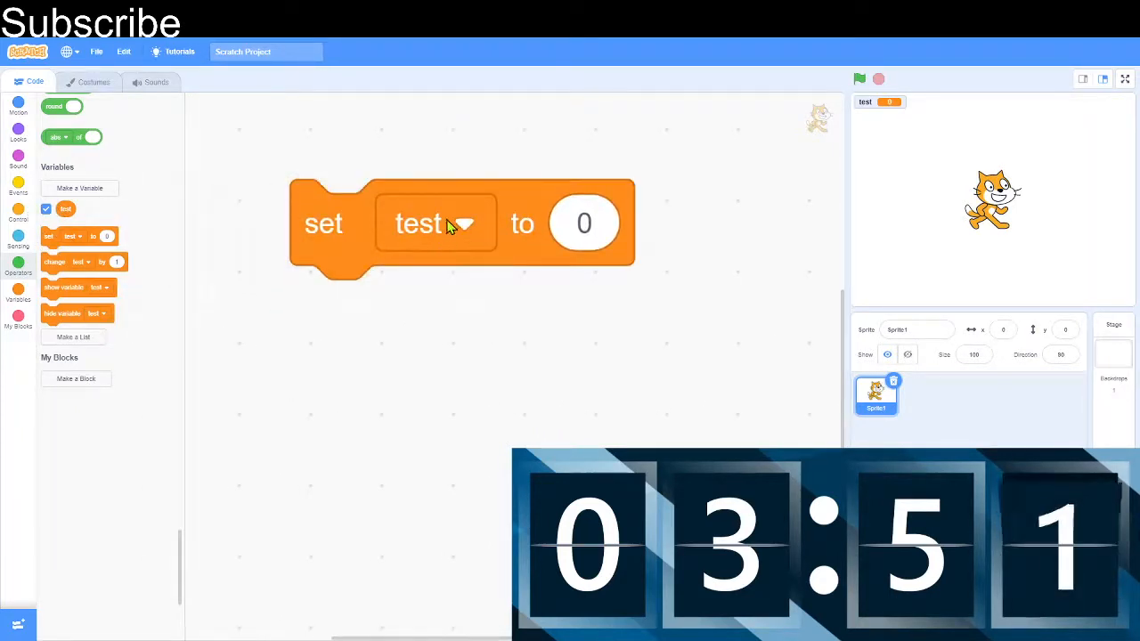
click(435, 222)
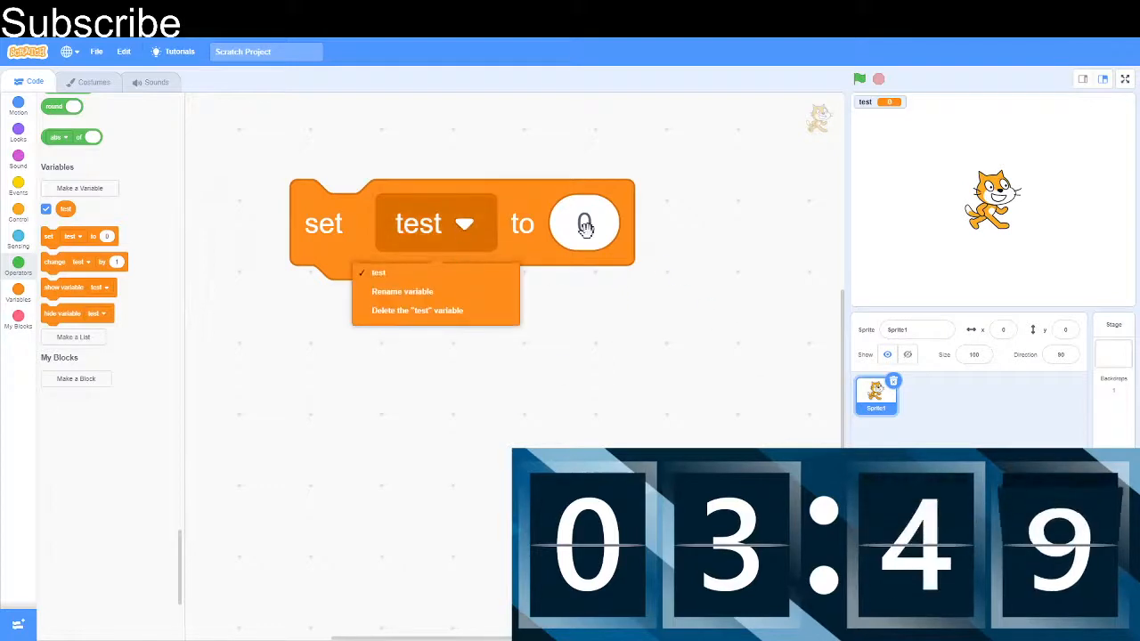
click(584, 223)
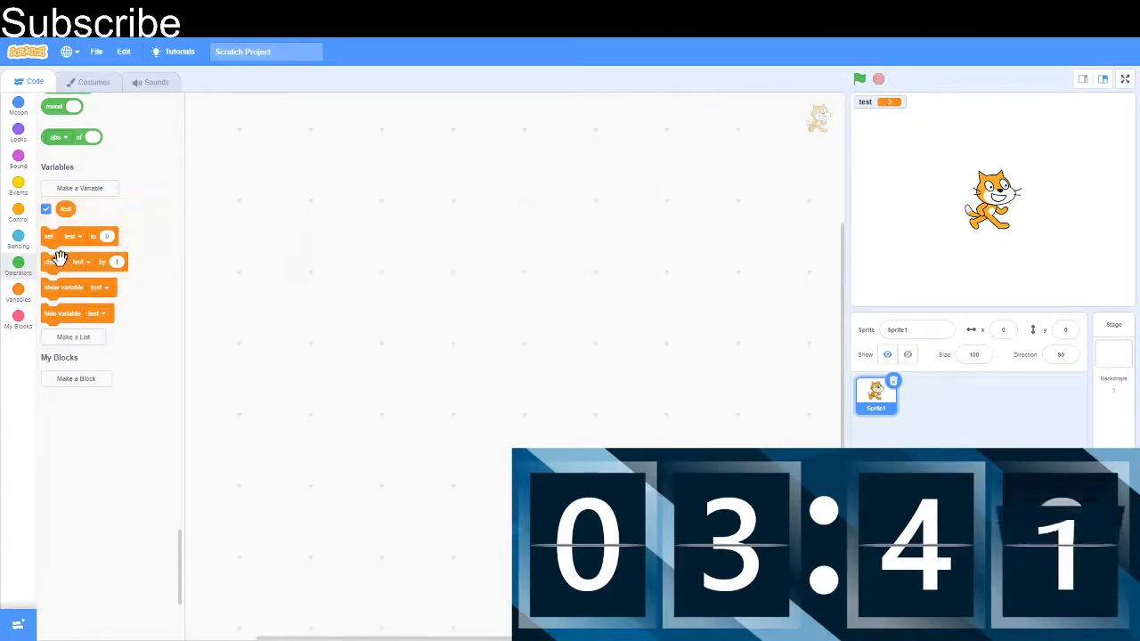
drag(62, 260, 437, 245)
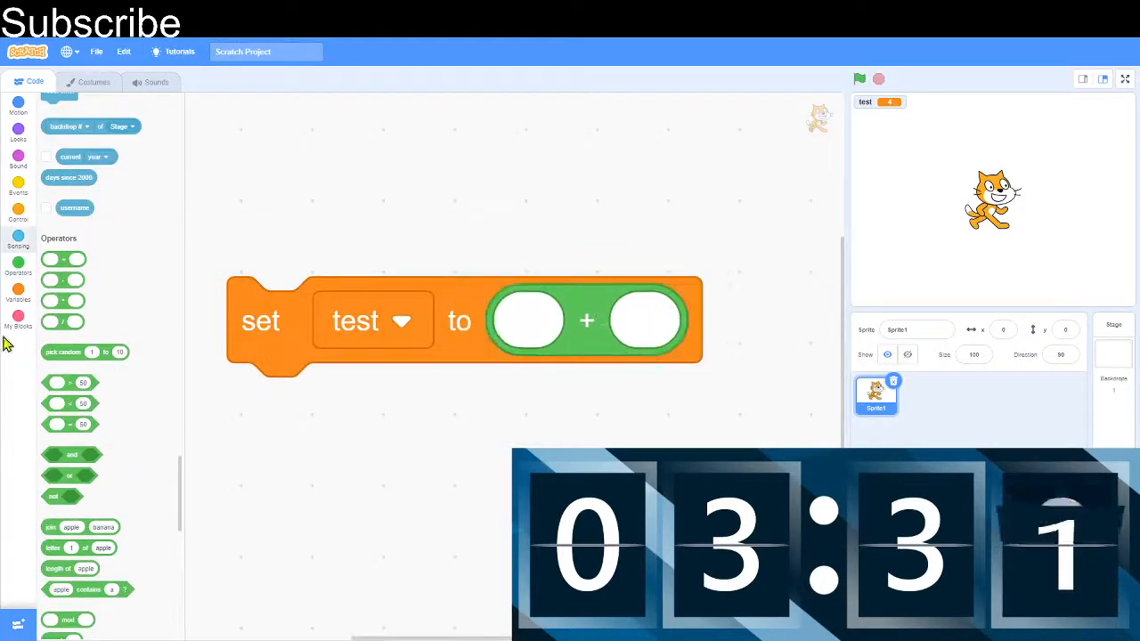
scroll(down, 3)
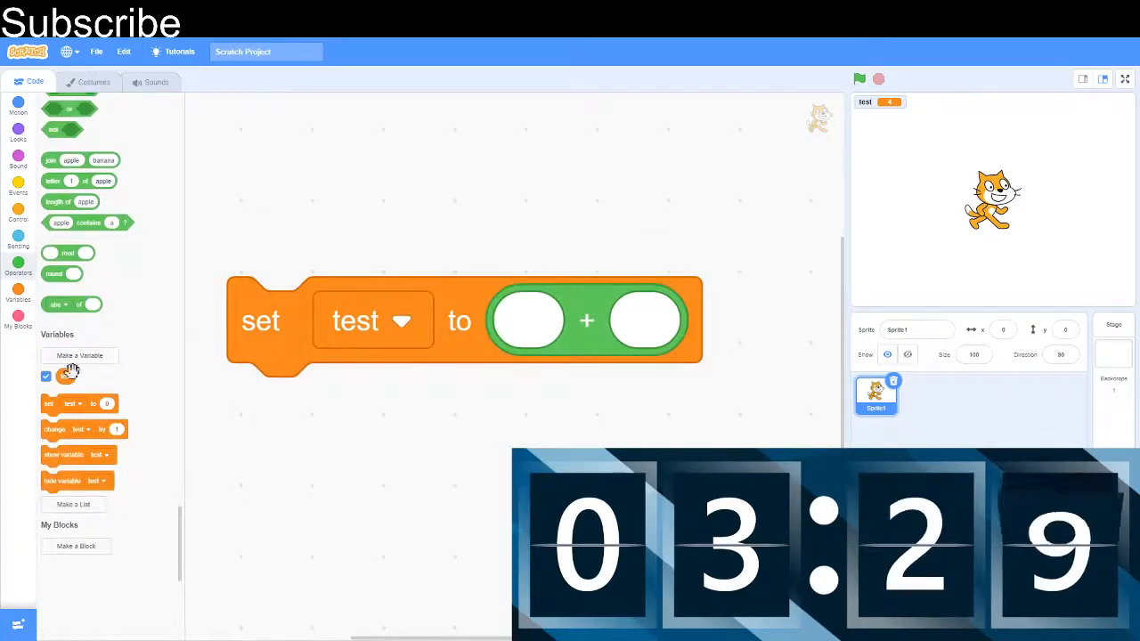
drag(66, 376, 527, 320)
text(1)
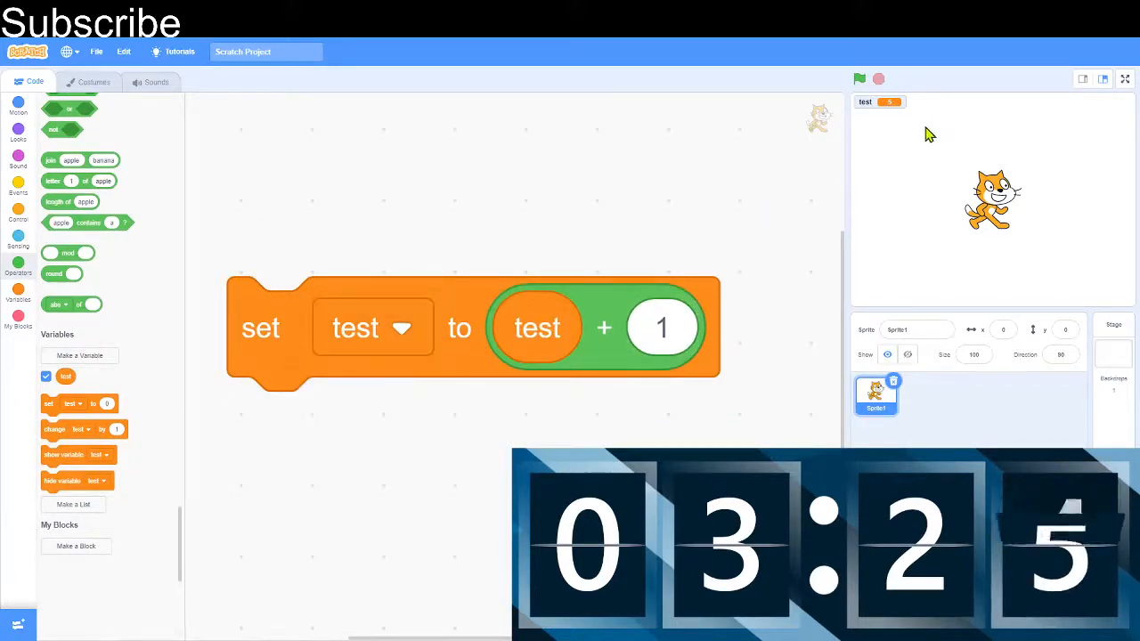
Discard the set test and show variable blocks, leaving the code area empty.
drag(472, 328, 214, 388)
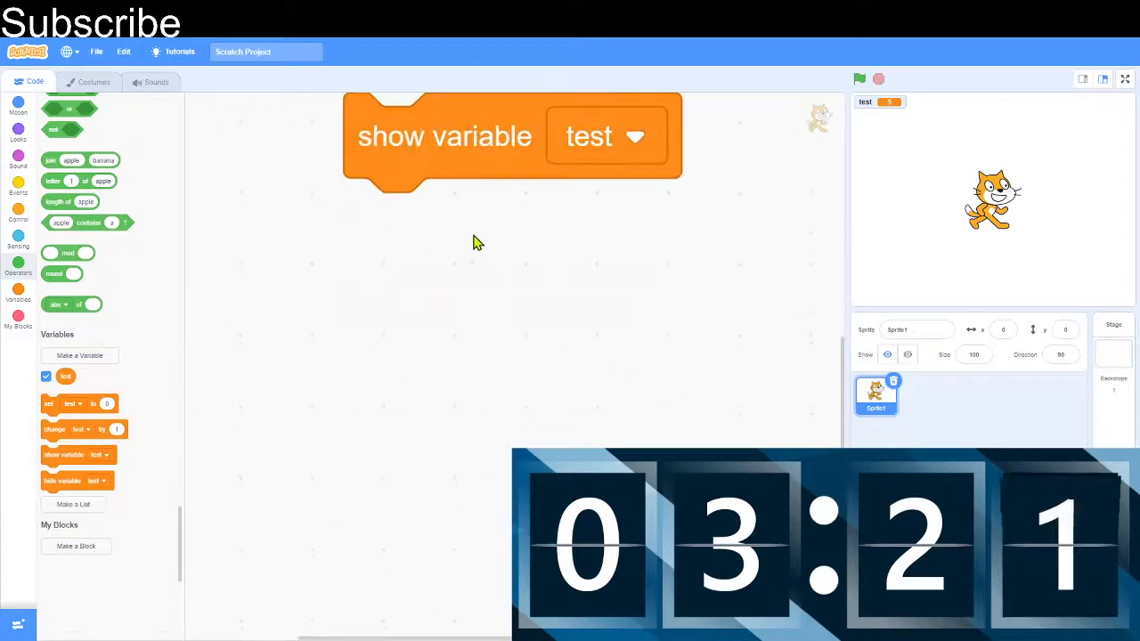
drag(62, 481, 418, 392)
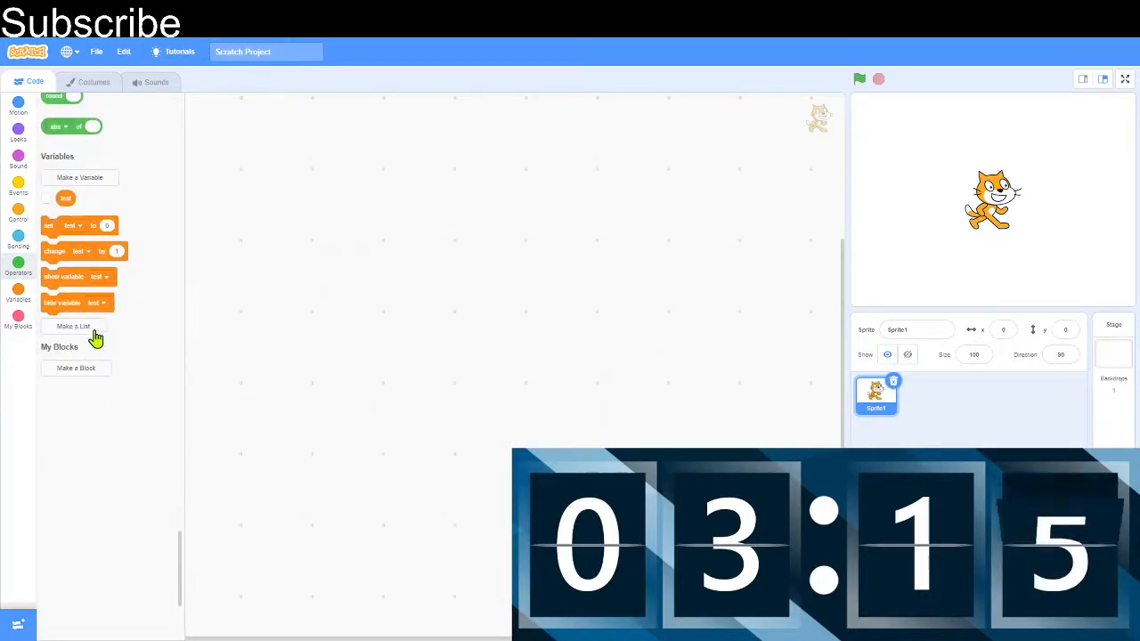
Make a new list named test via Make a List.
click(75, 326)
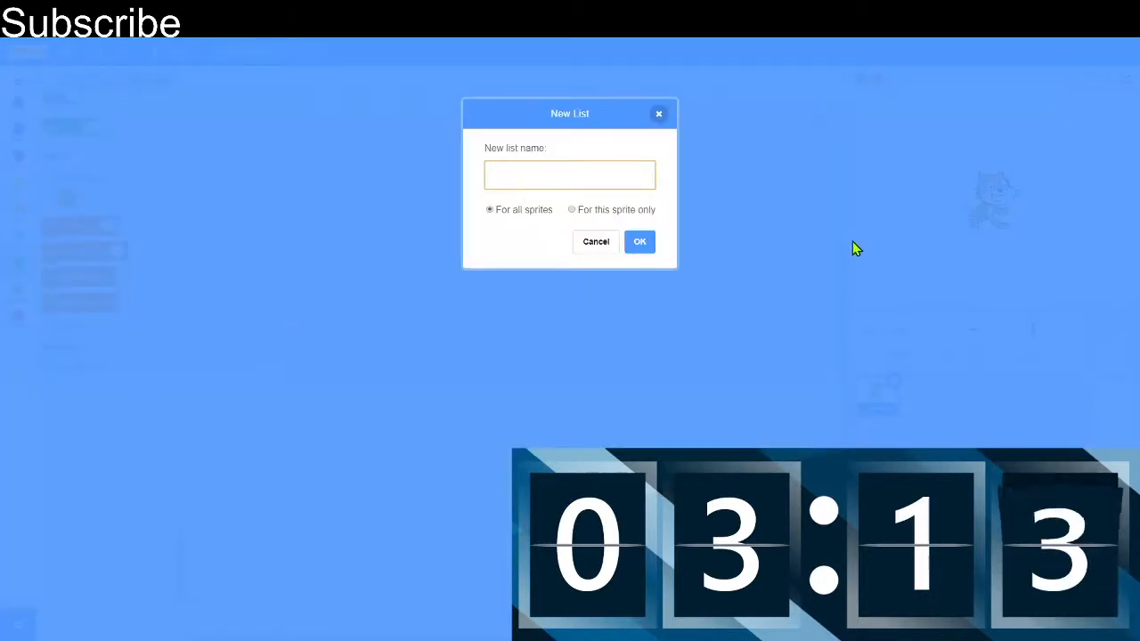
text(test)
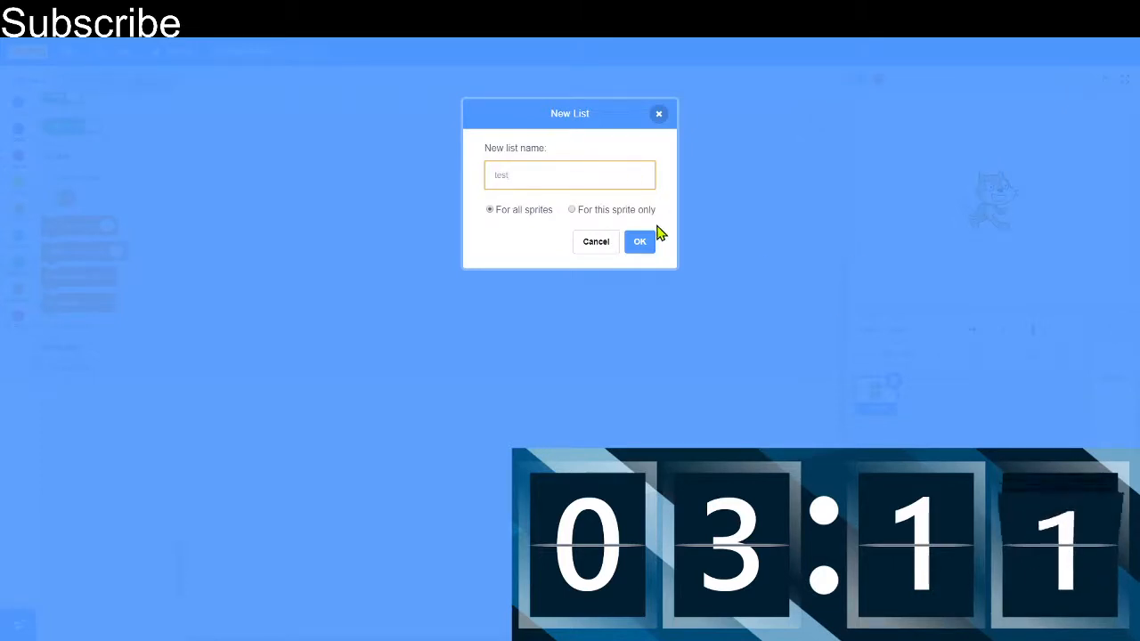
click(639, 242)
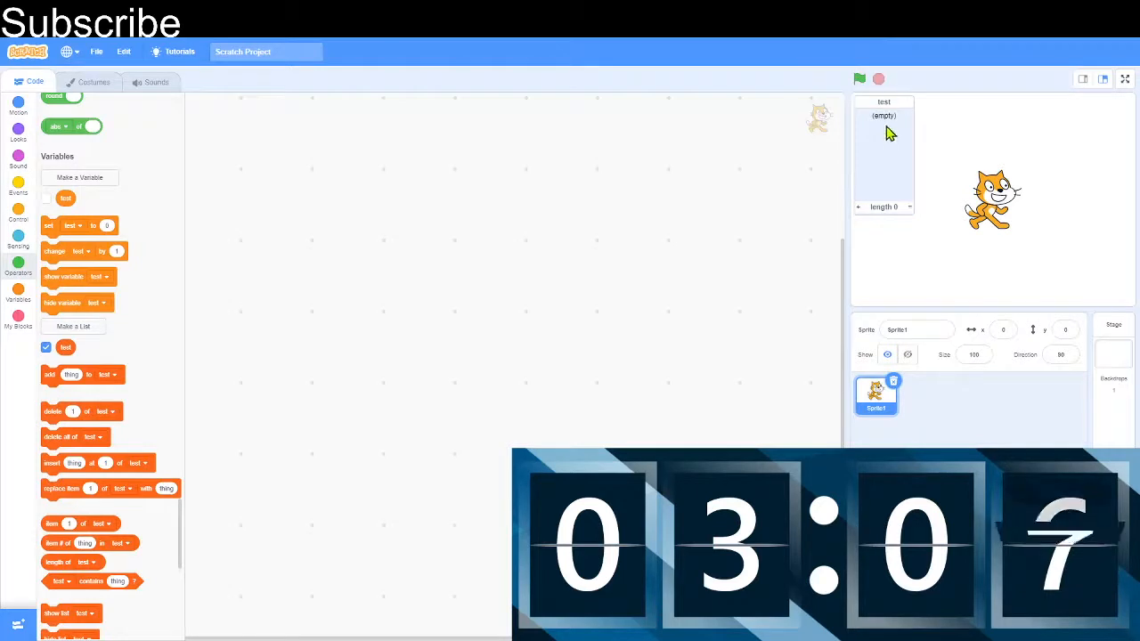
mouse_move(196, 337)
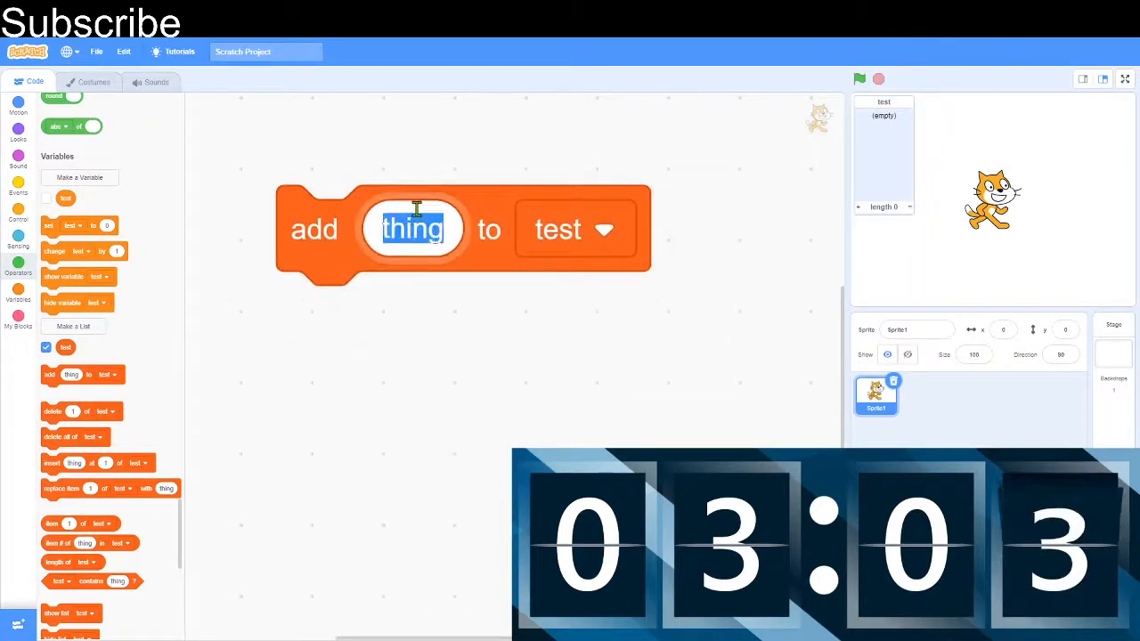
Add one to the test list, then run delete 4 of test and discard the delete block.
text(one)
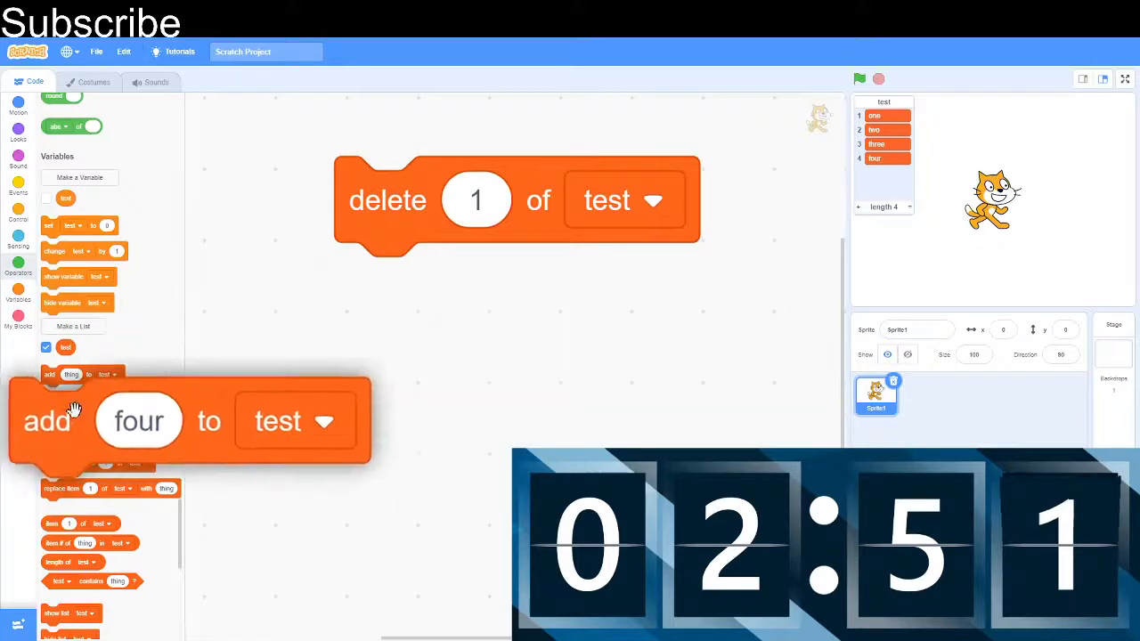
click(478, 199)
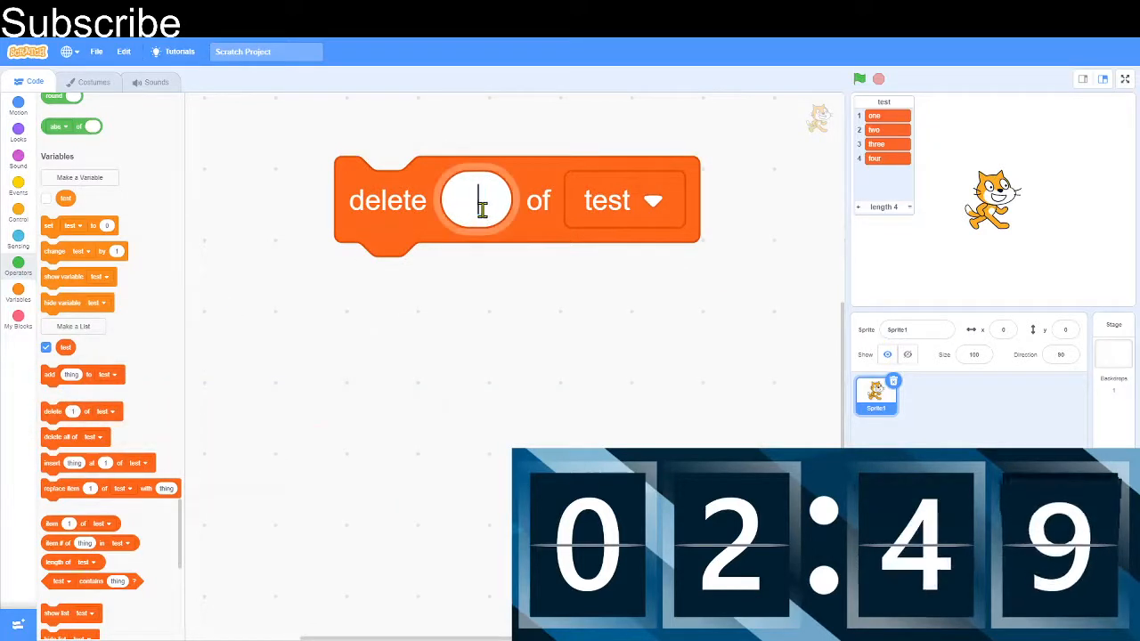
text(4)
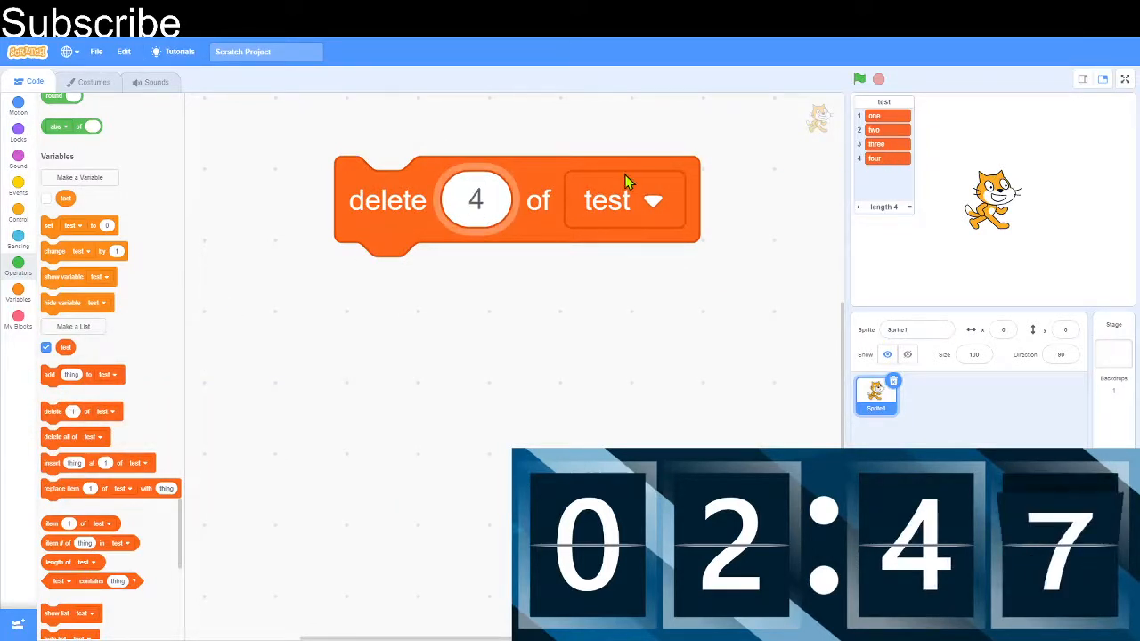
click(475, 200)
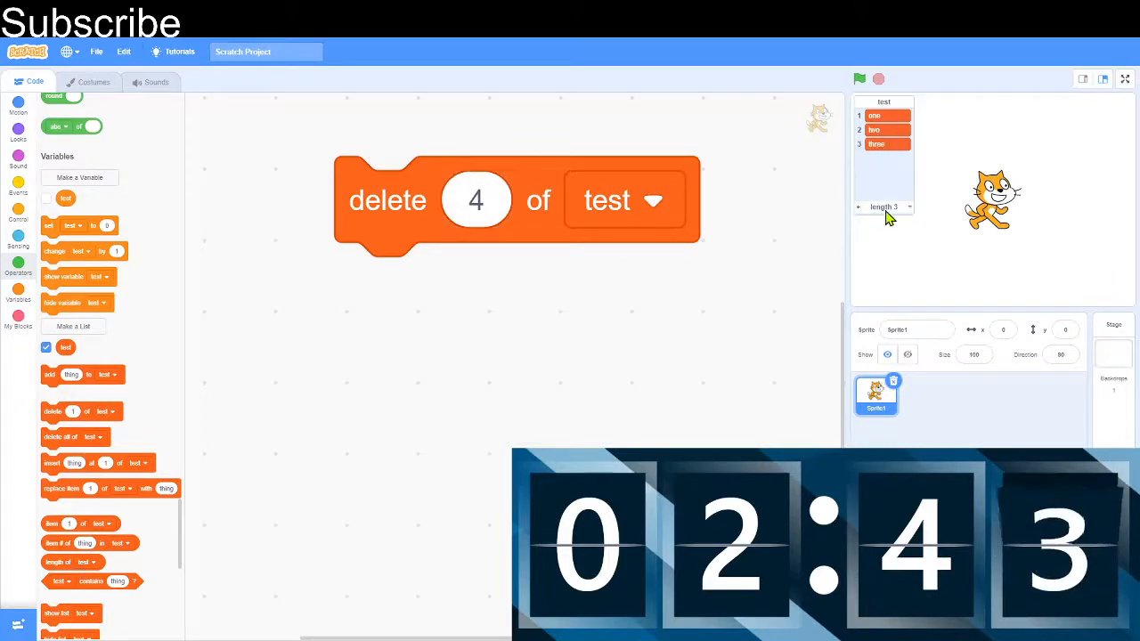
drag(516, 199, 258, 374)
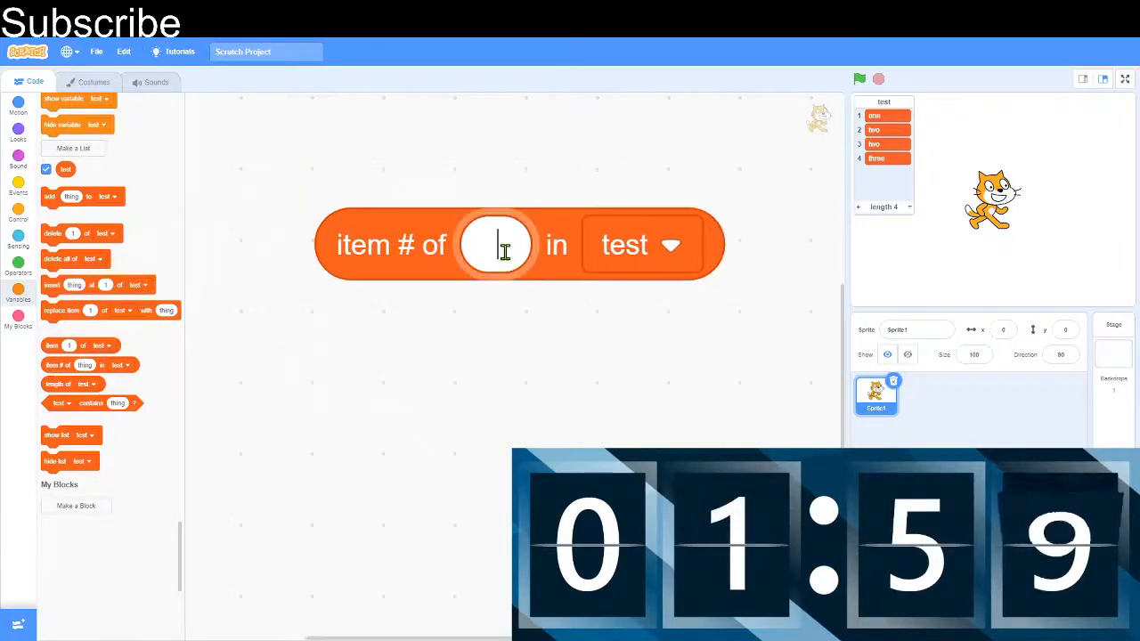
Fill three into the item # of block to report its position in the test list.
text(three)
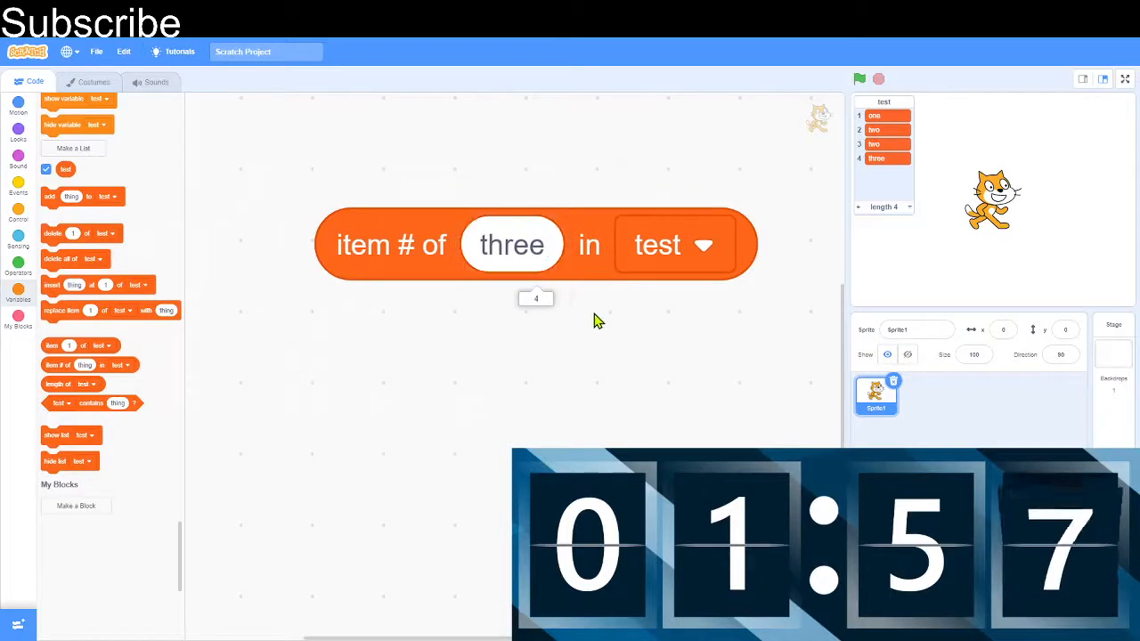
mouse_move(624, 267)
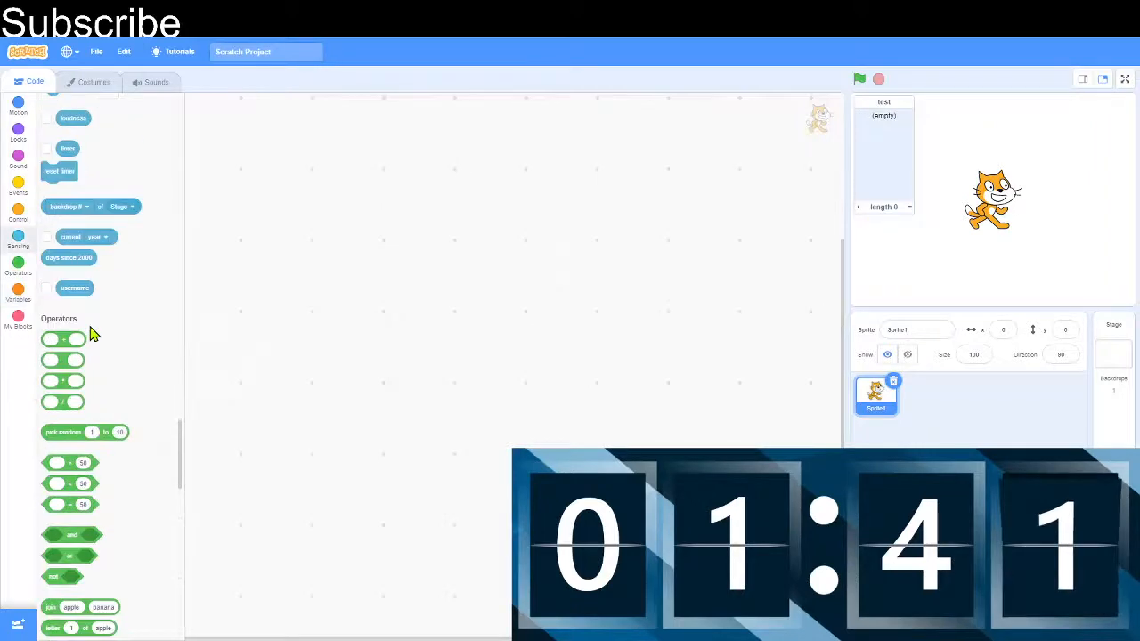
Swap the direction reporter in the add block for sin of 30 and add it to test.
scroll(down, 3)
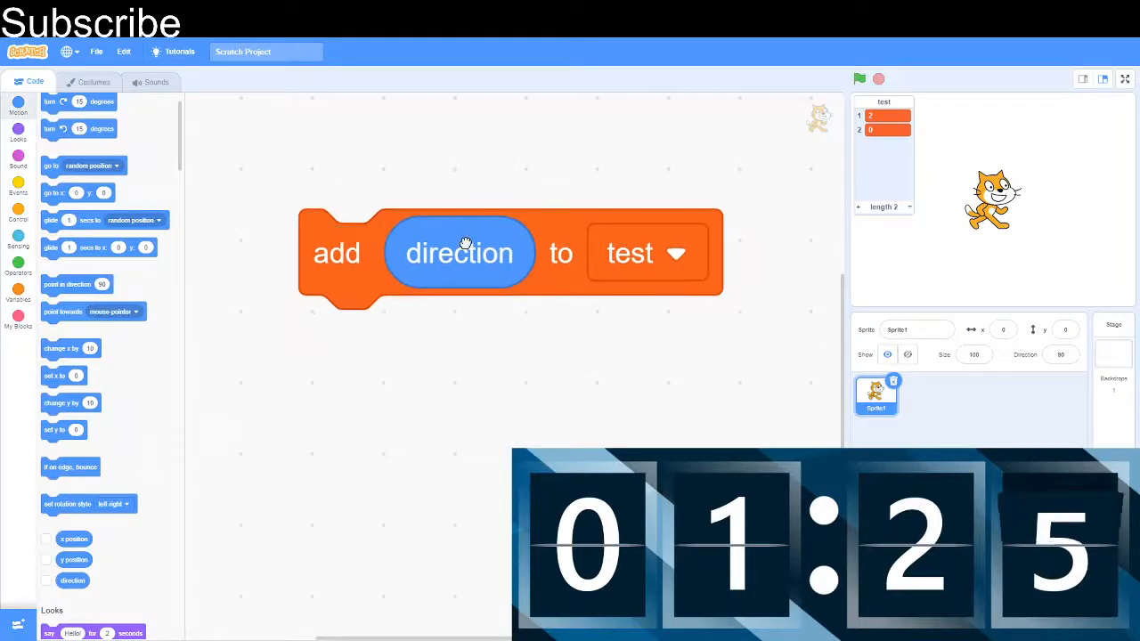
drag(460, 253, 248, 352)
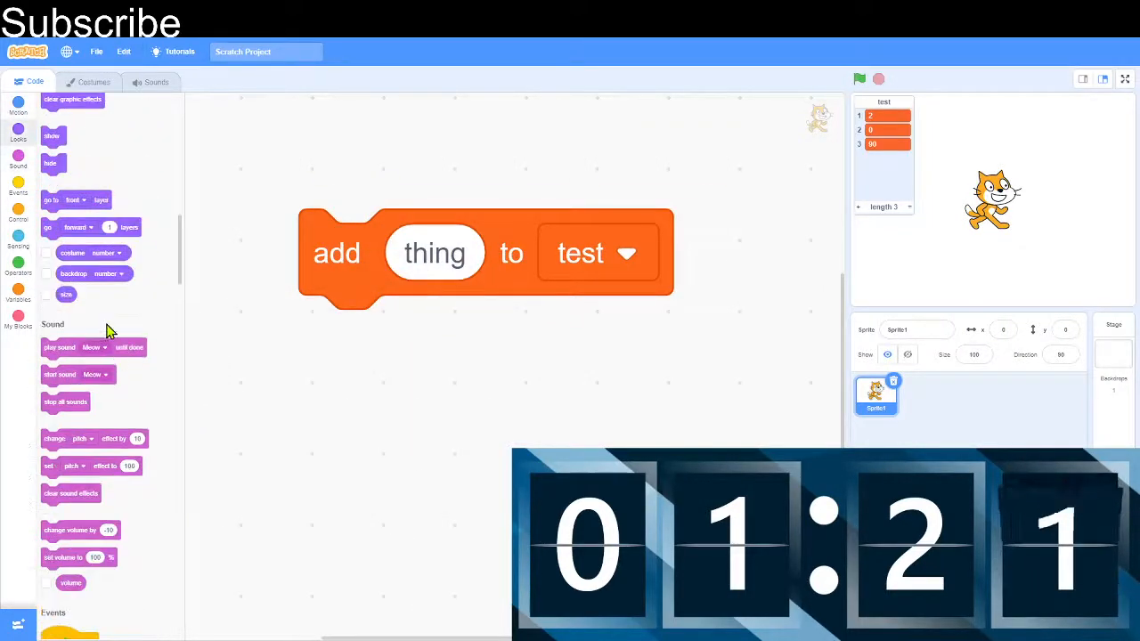
drag(66, 294, 289, 372)
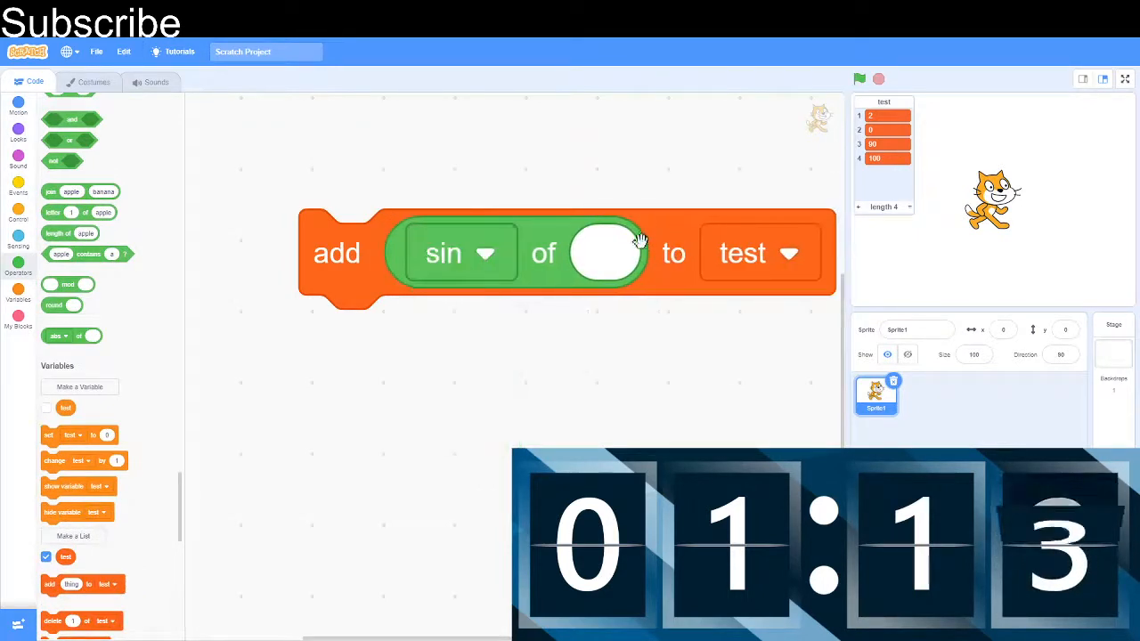
text(30)
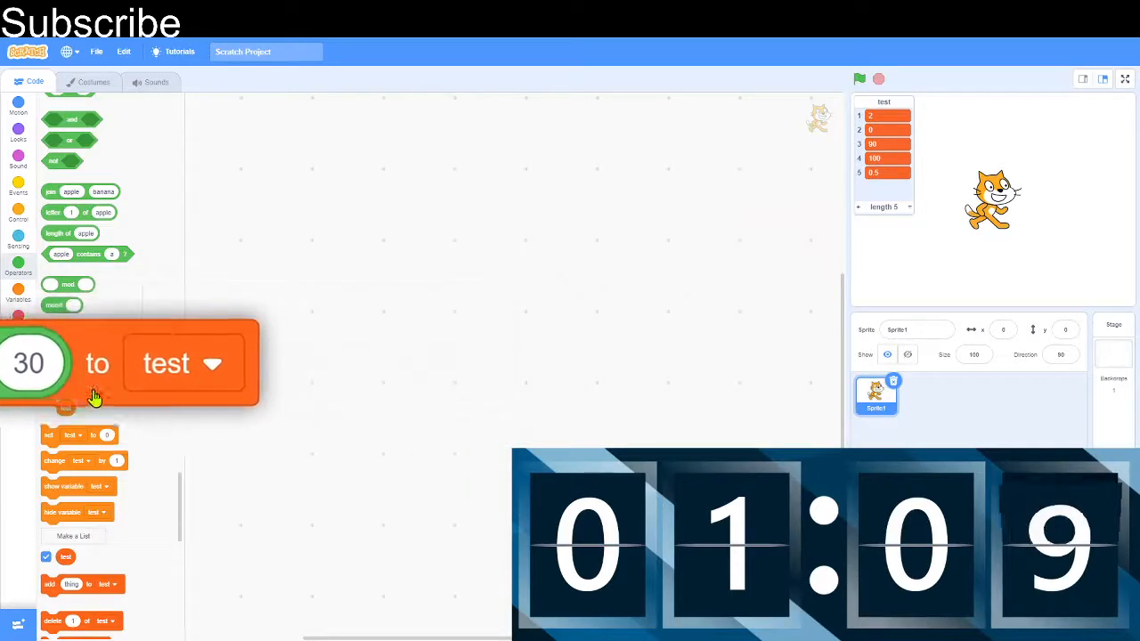
Drag the leftover add block back to the palette, emptying the code area.
scroll(down, 3)
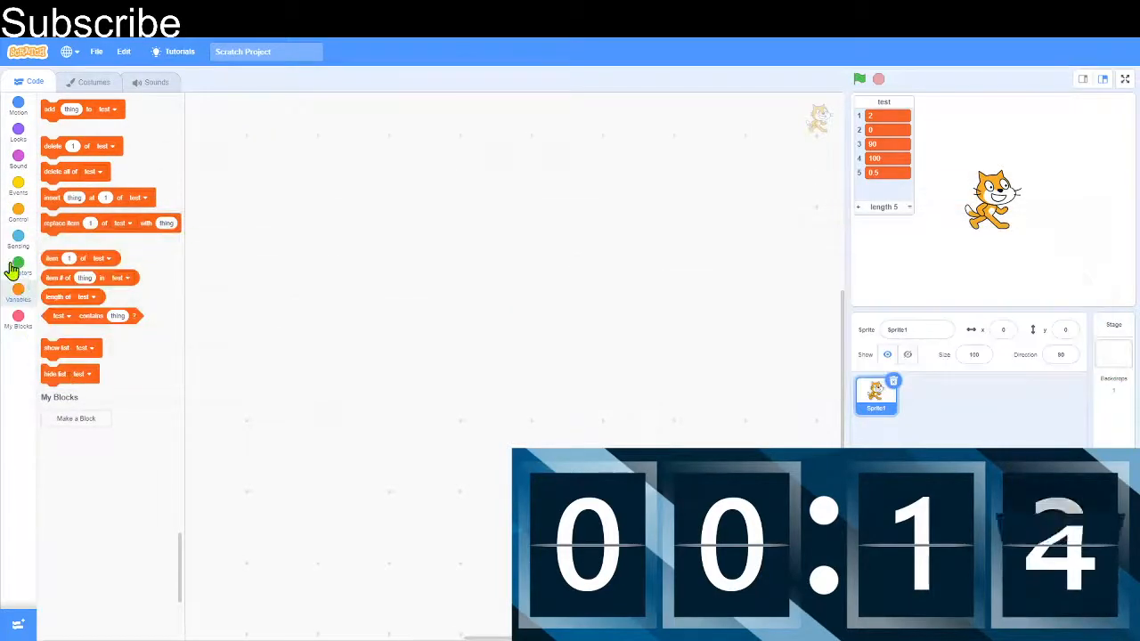
Browse the Operators category, then bring up the Choose an Extension catalogue.
click(18, 267)
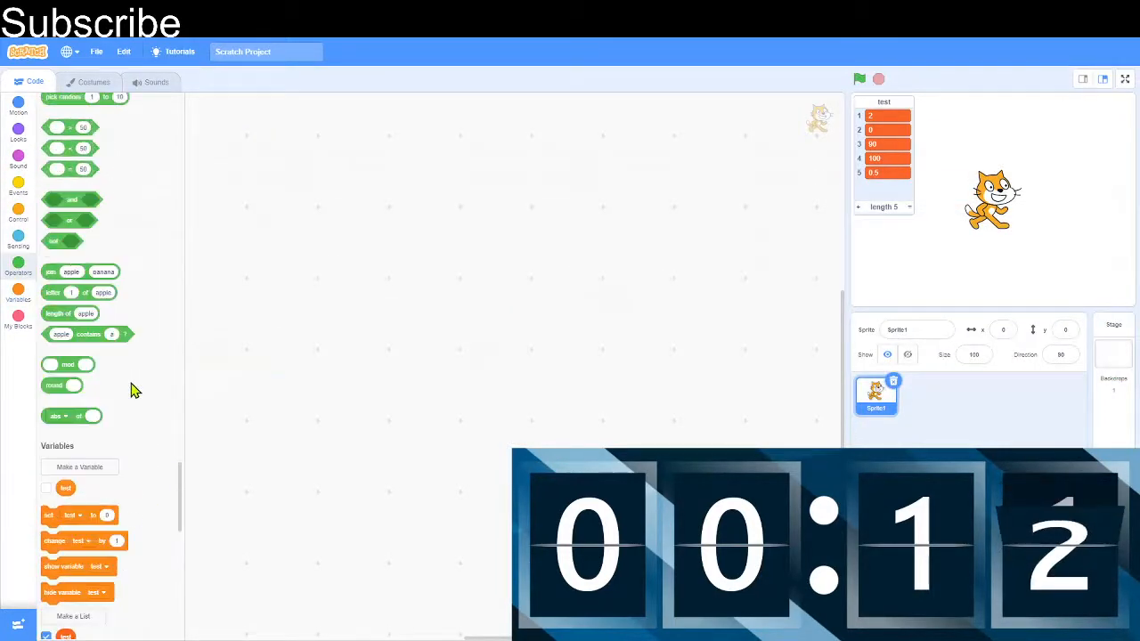
scroll(down, 3)
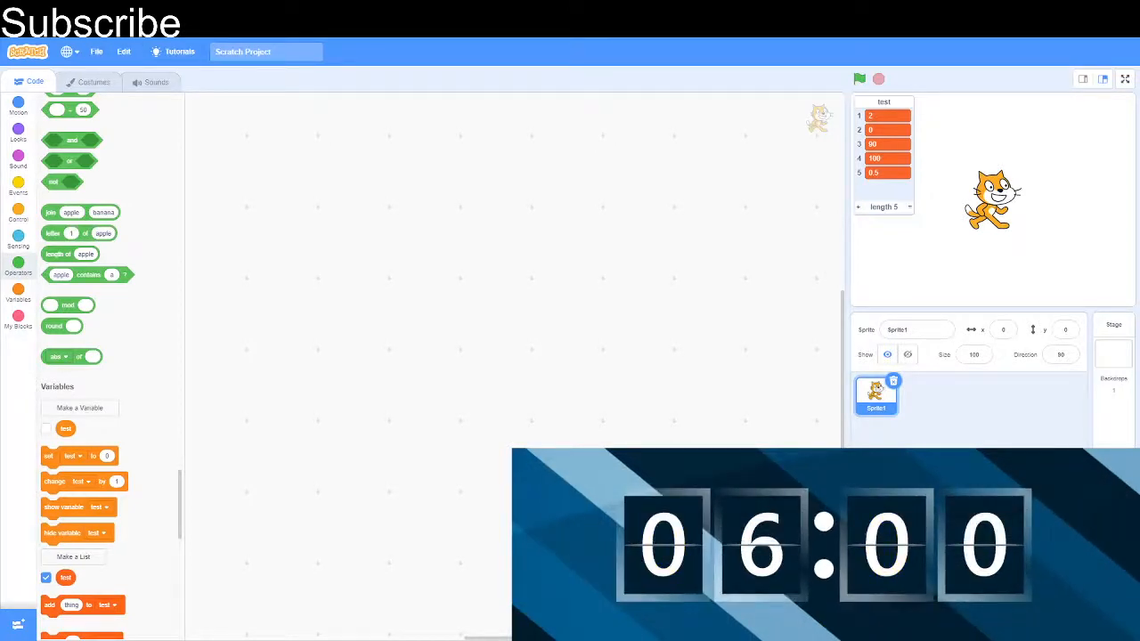
mouse_move(50, 322)
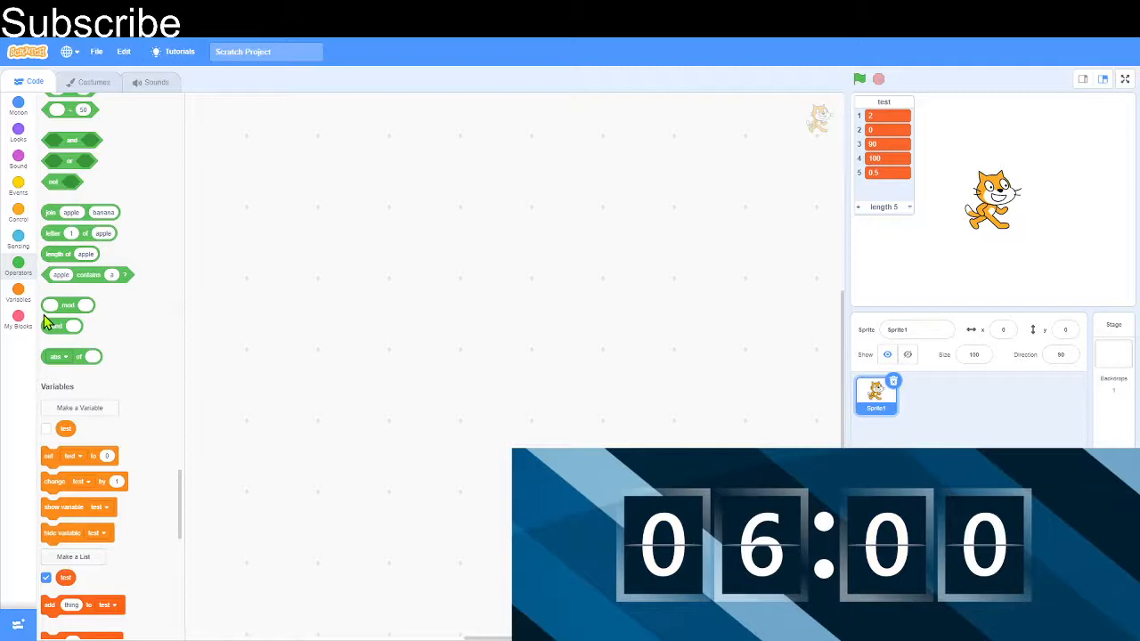
click(18, 319)
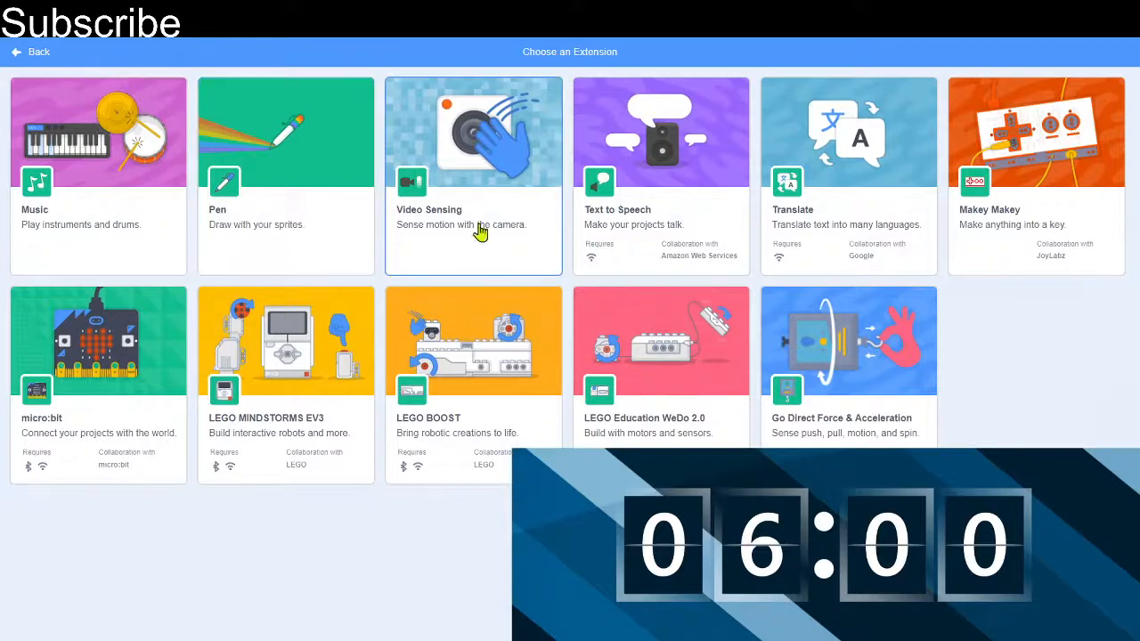
Go back from the extension catalogue to the code editor without adding anything.
click(29, 52)
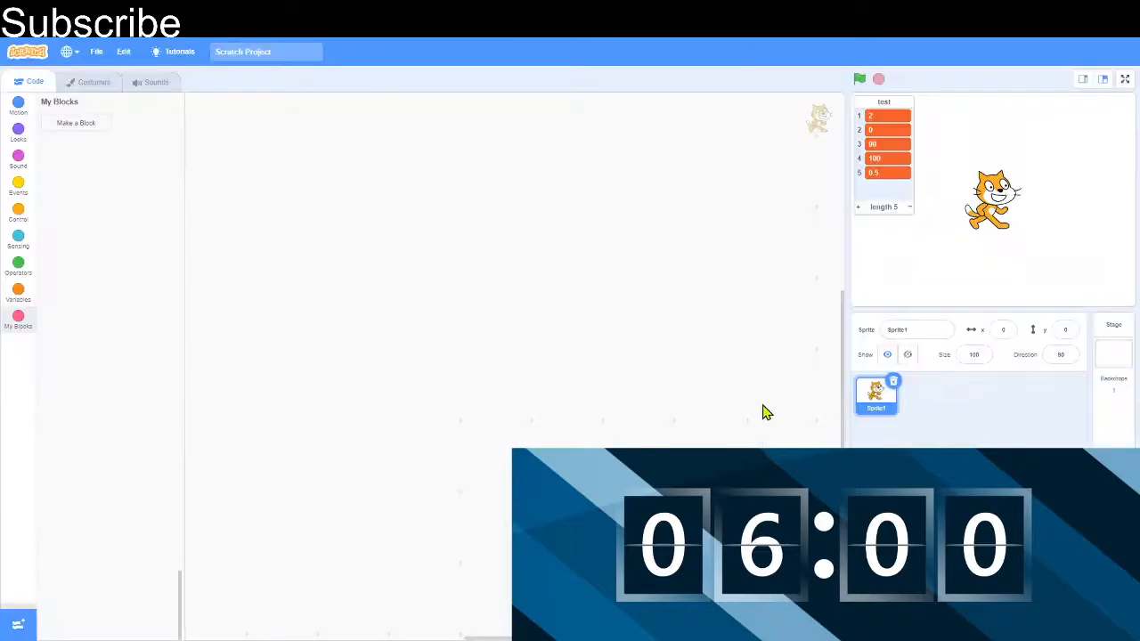
mouse_move(623, 353)
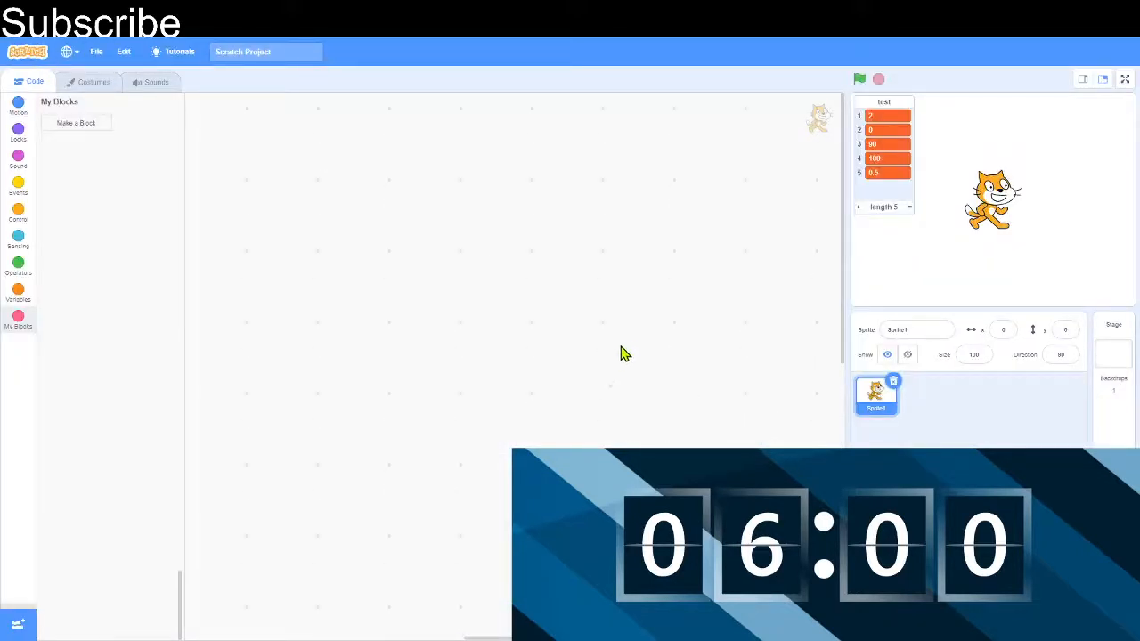
mouse_move(306, 568)
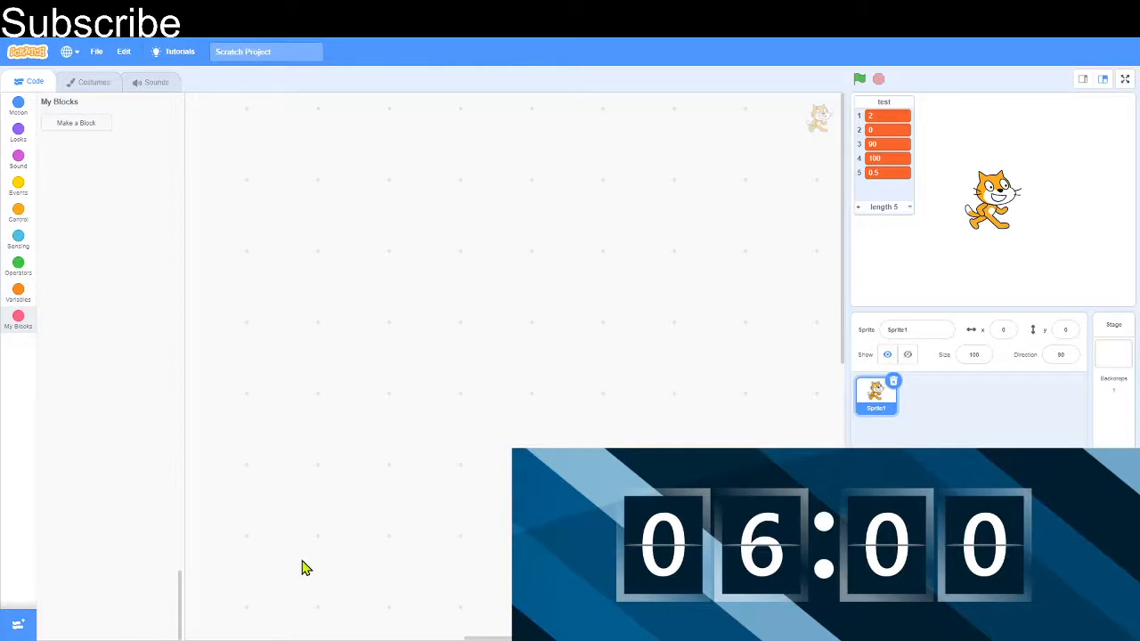